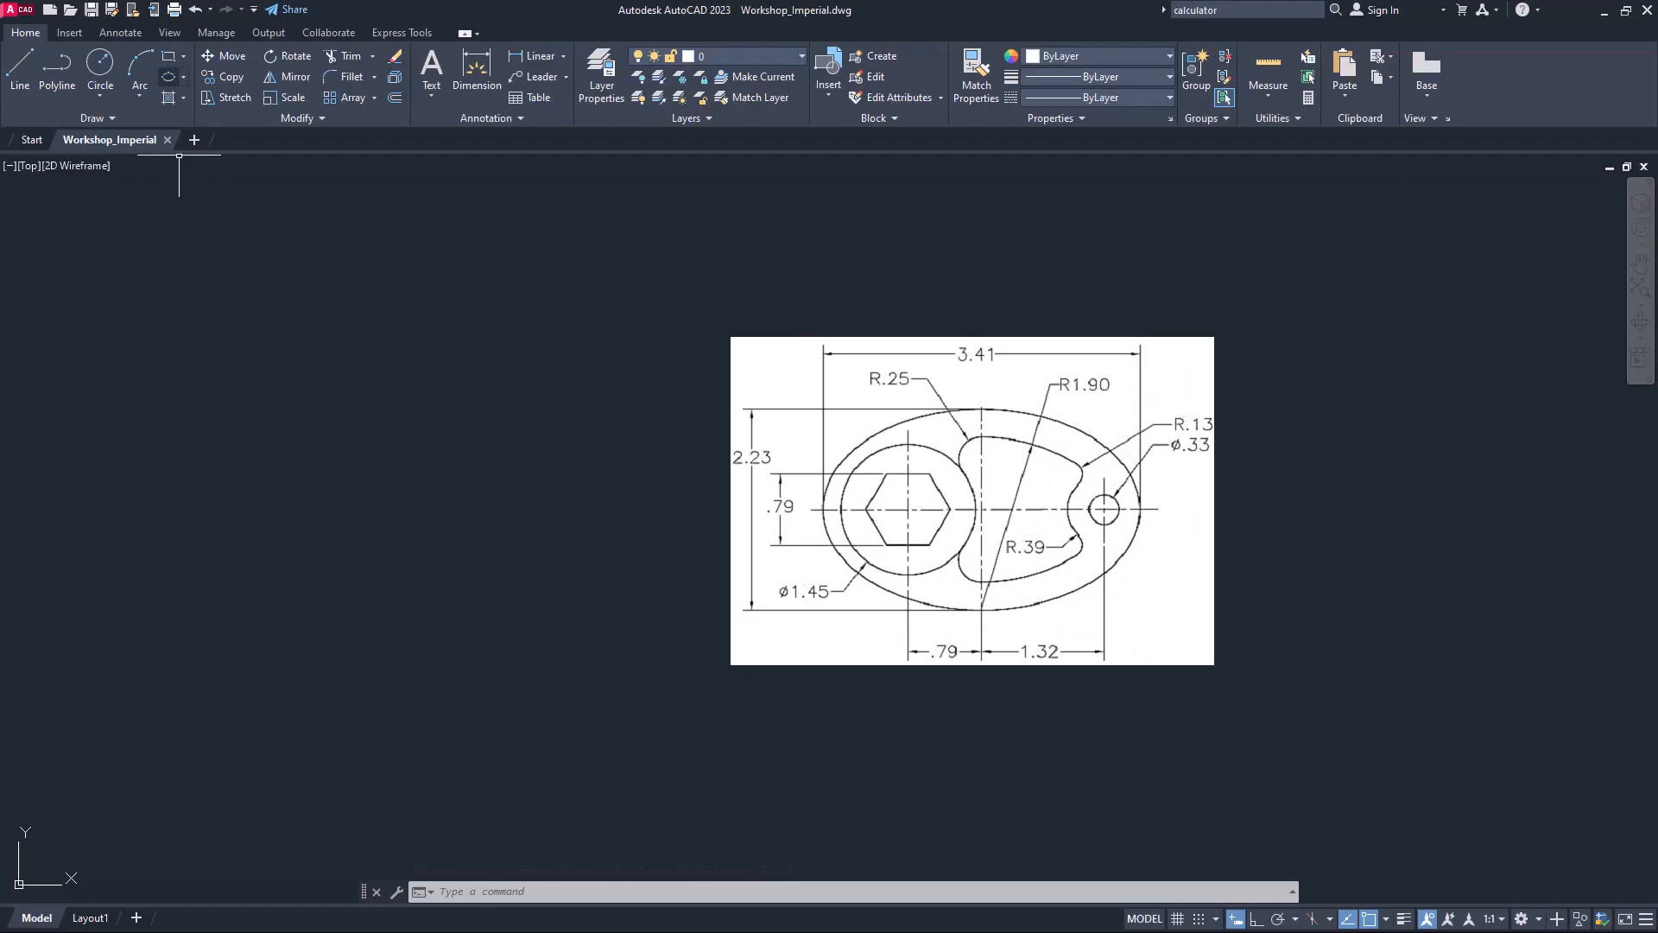
Step: Draw the outer ellipse with a 1.115 half-axis, computed in QuickCalc as 2.23/2
click(166, 75)
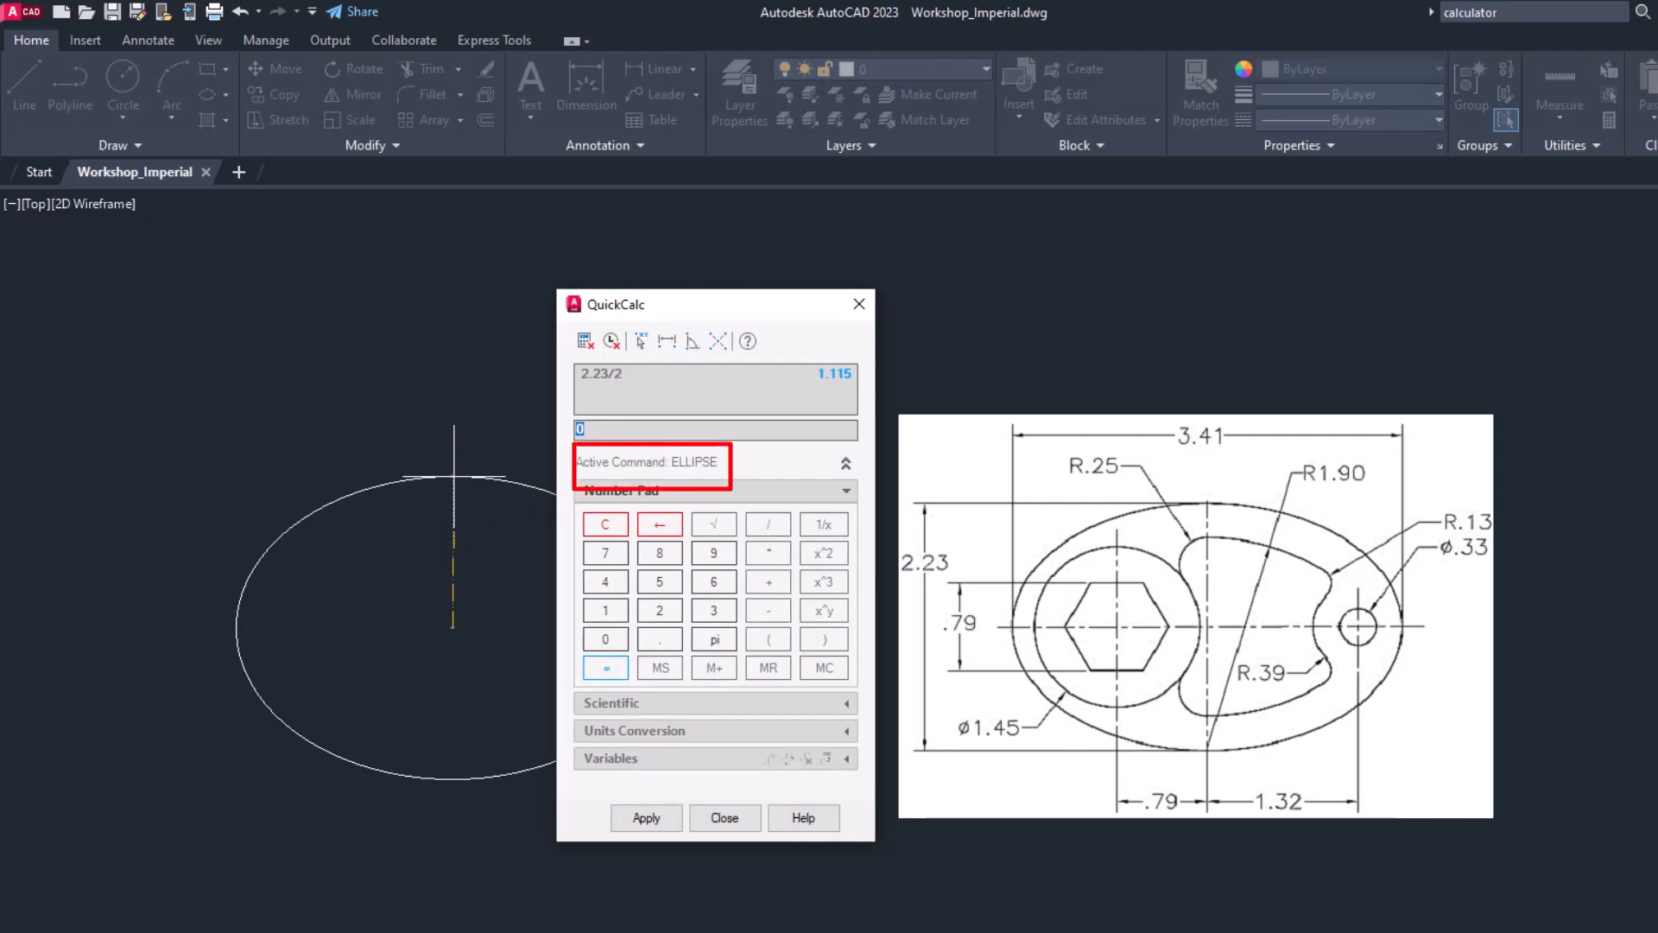
text(2.23/)
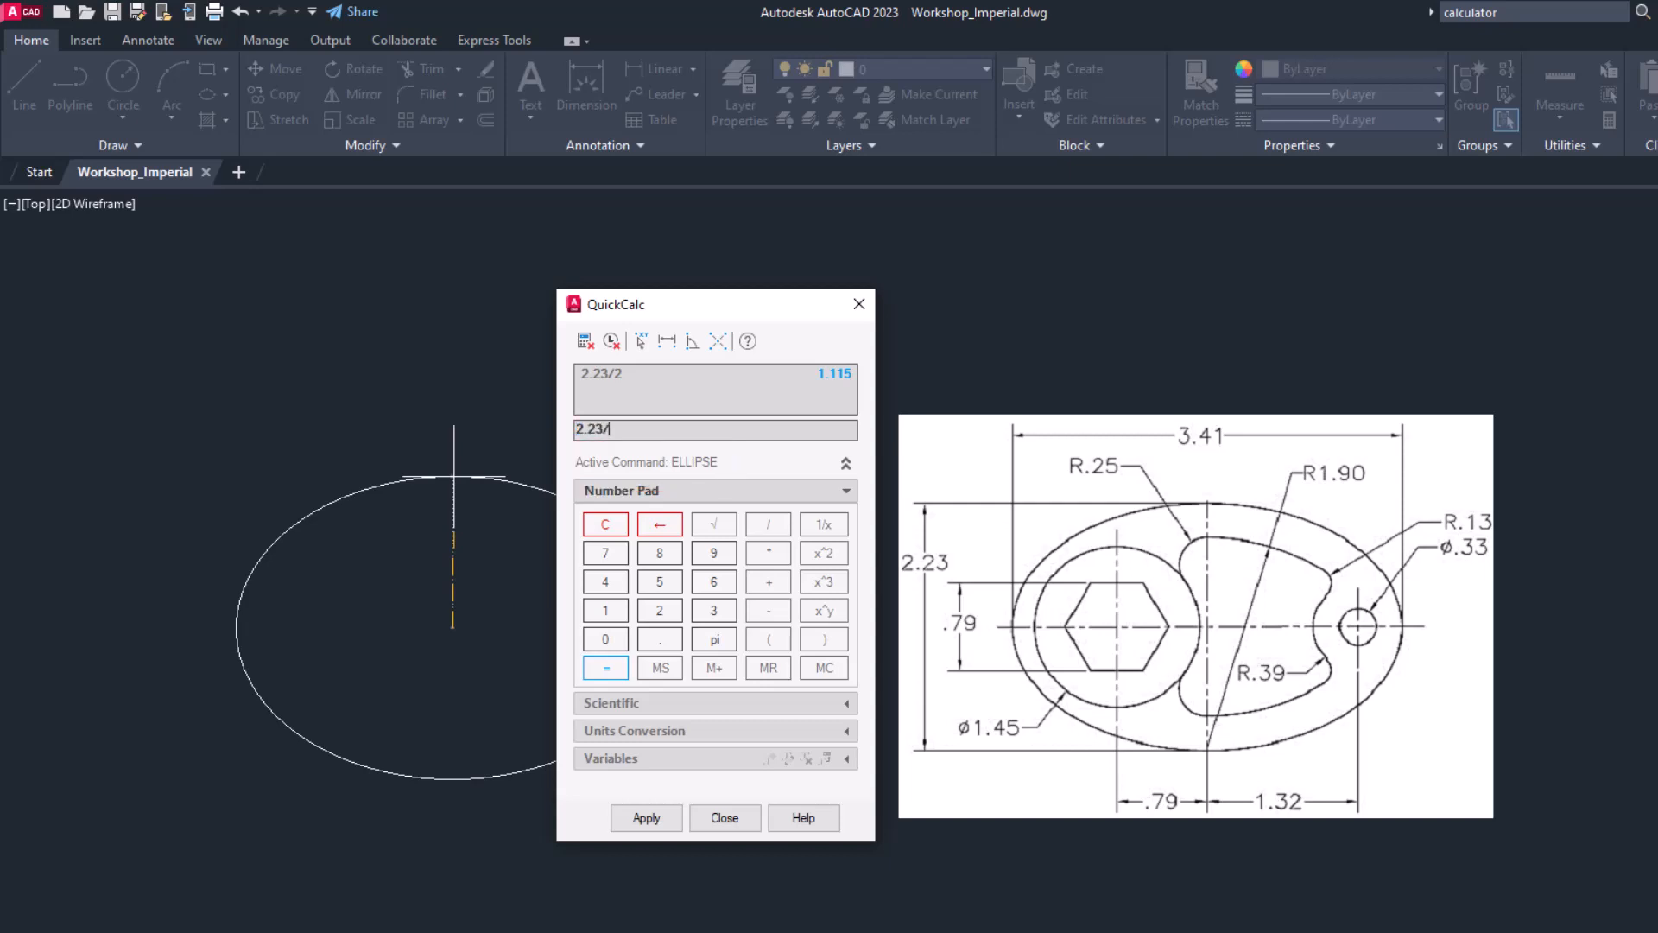
click(604, 668)
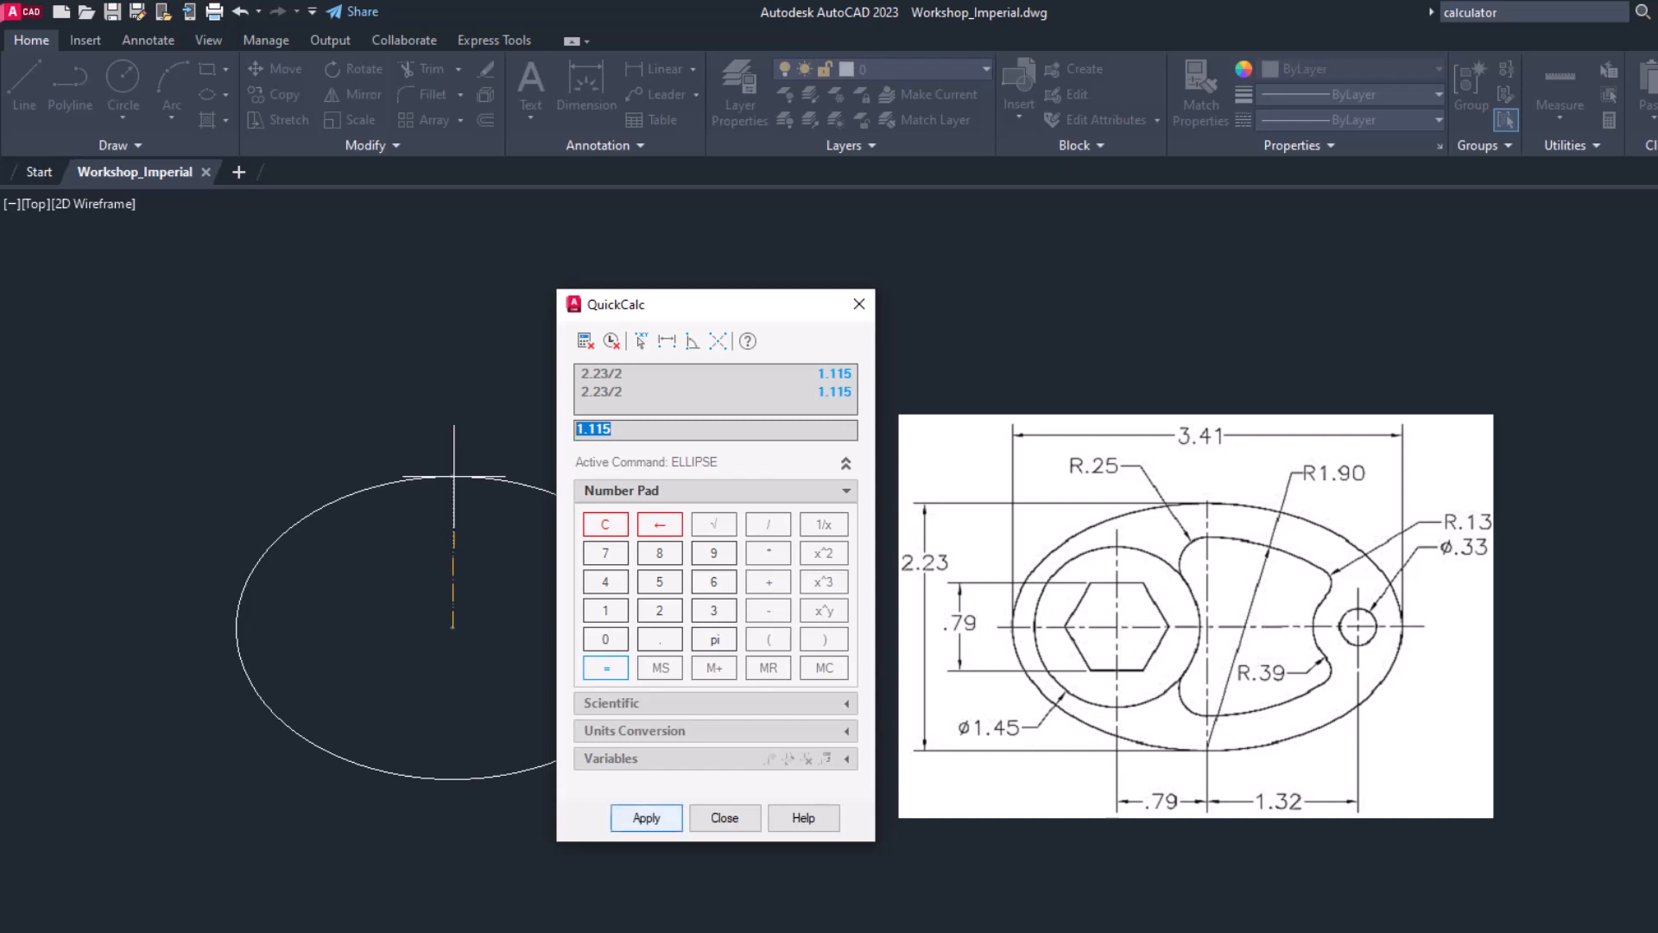
click(645, 818)
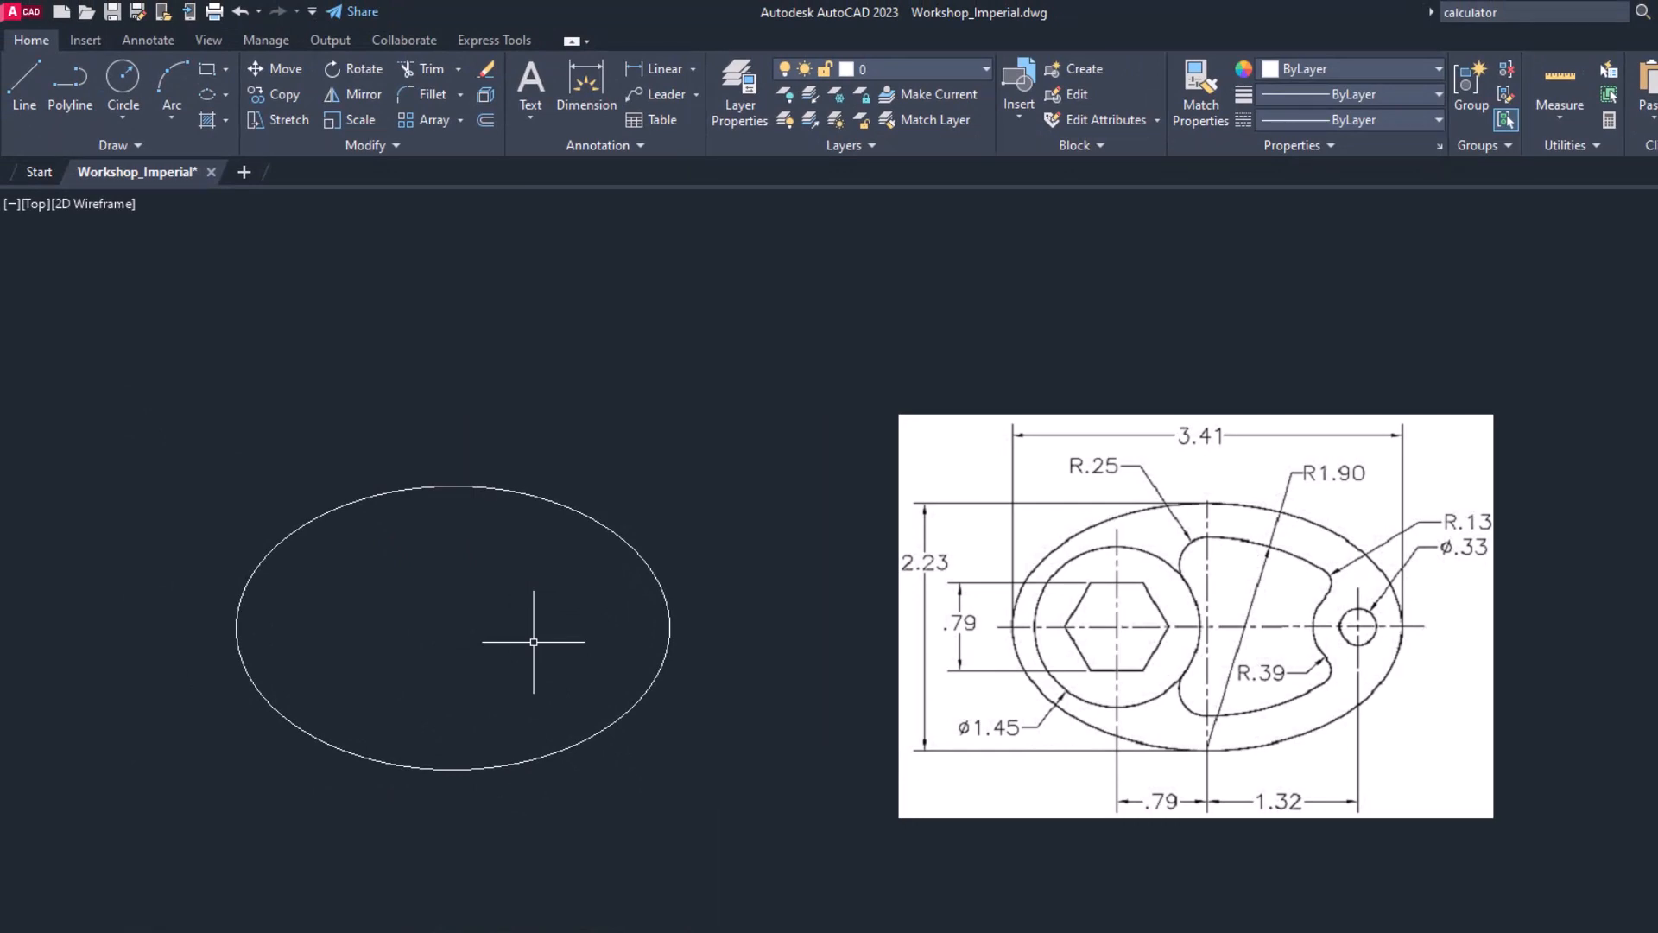
mouse_move(364, 424)
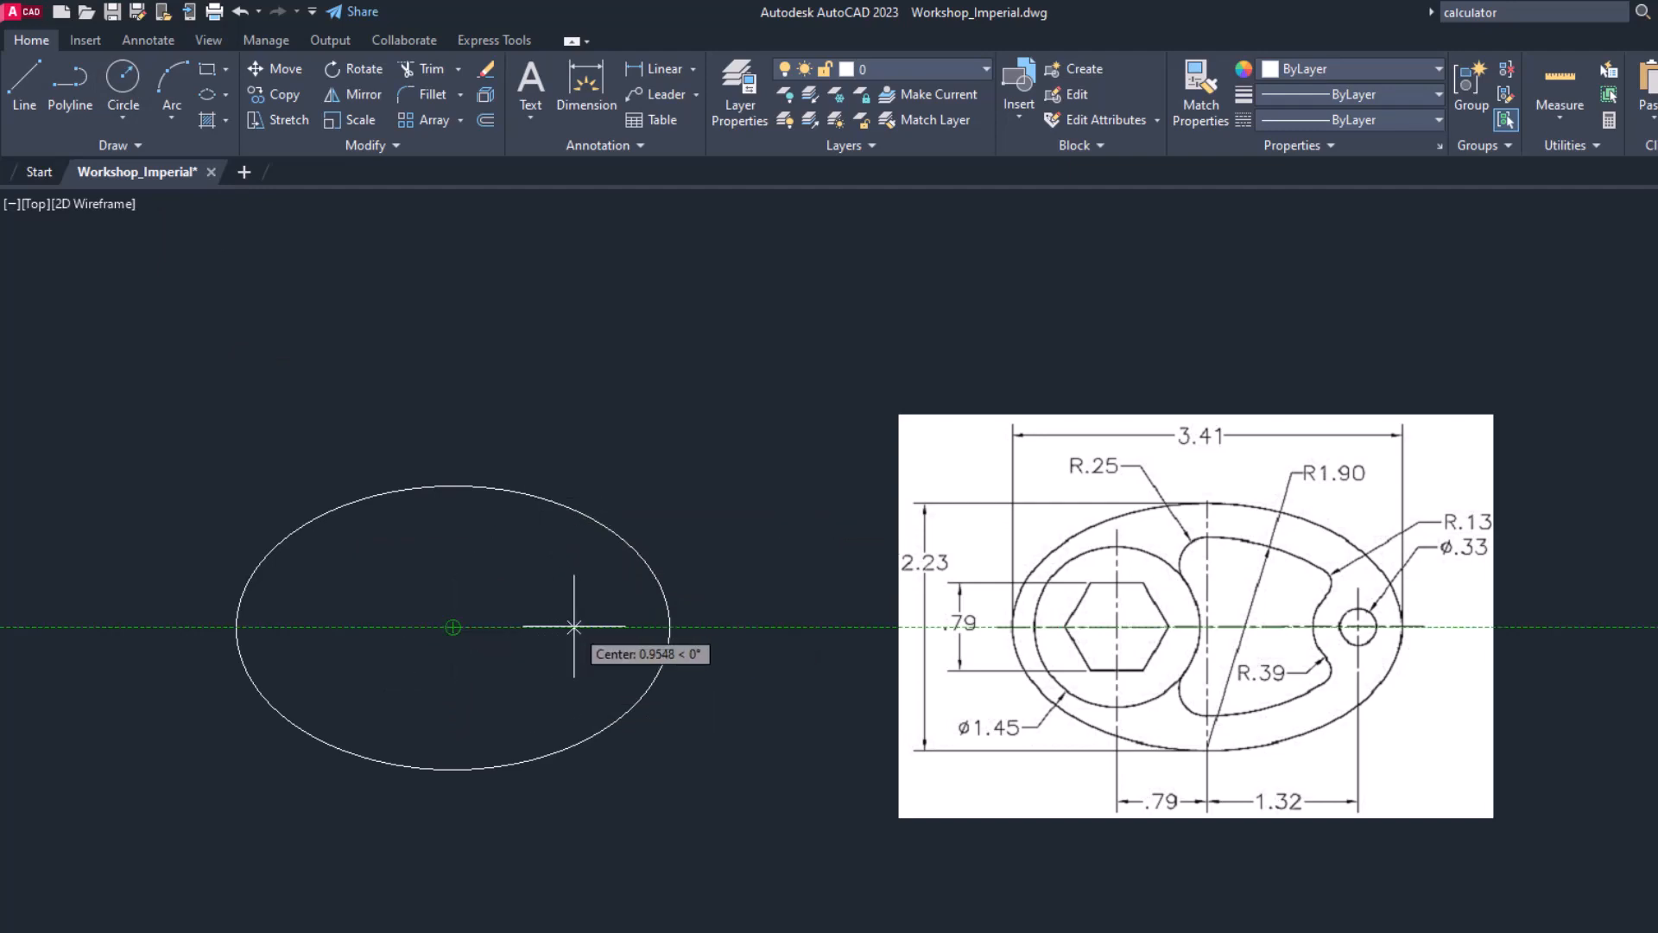
Step: Place the concentric hole circles 1.32 from the ellipse centre using object tracking
text(10)
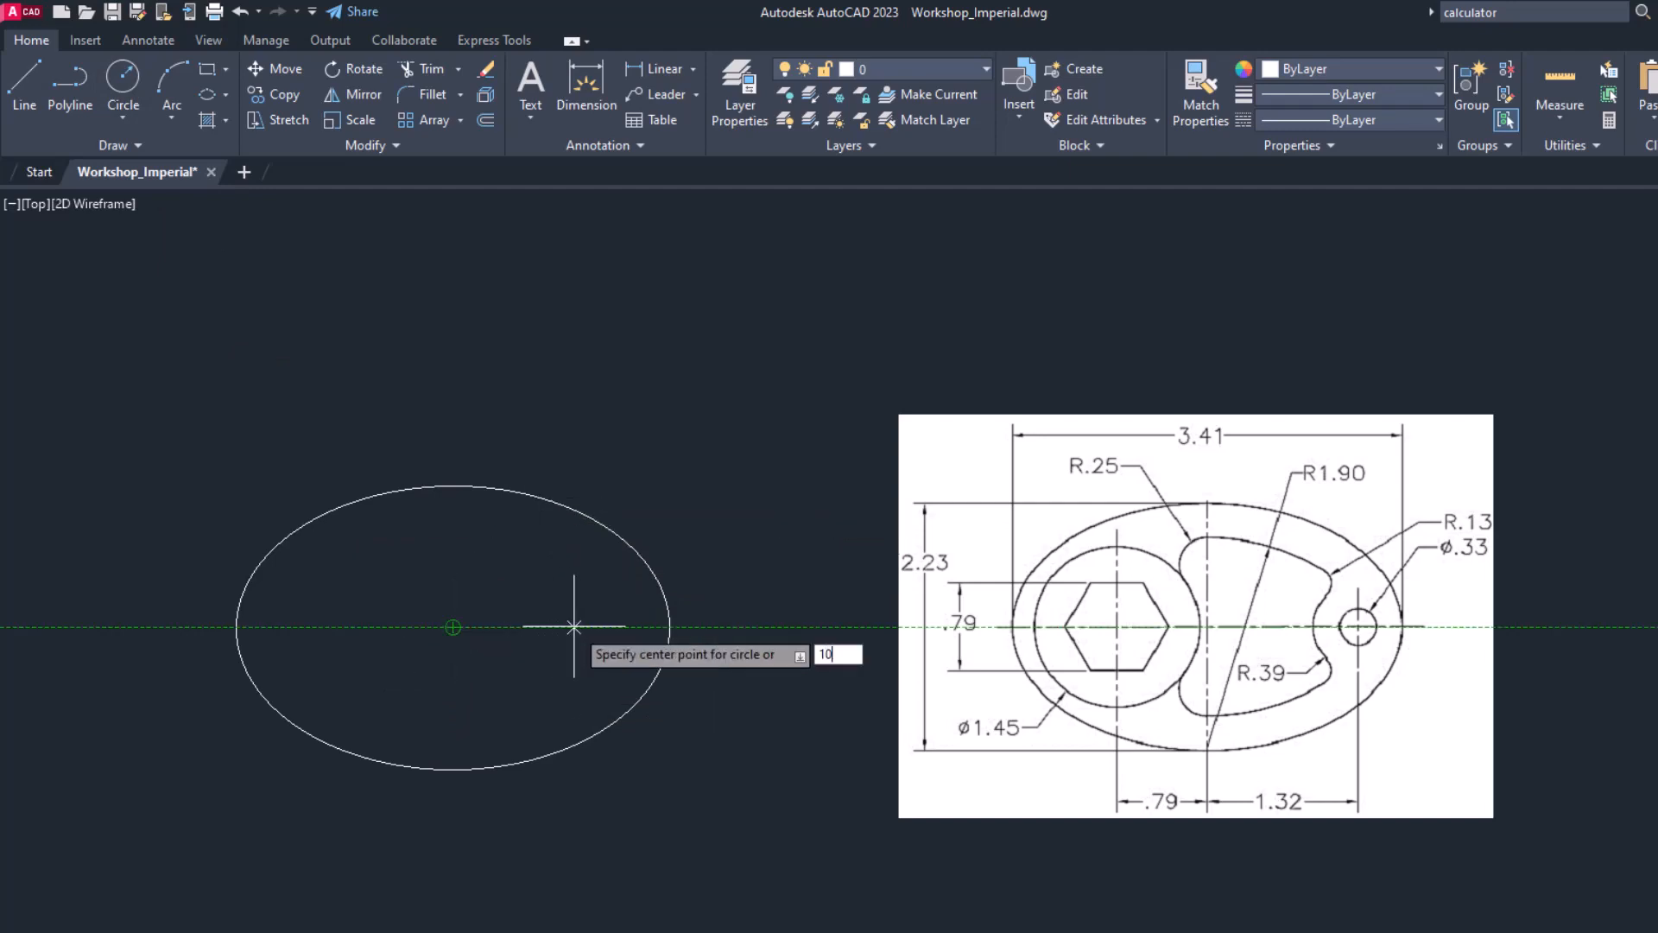
text(1.32)
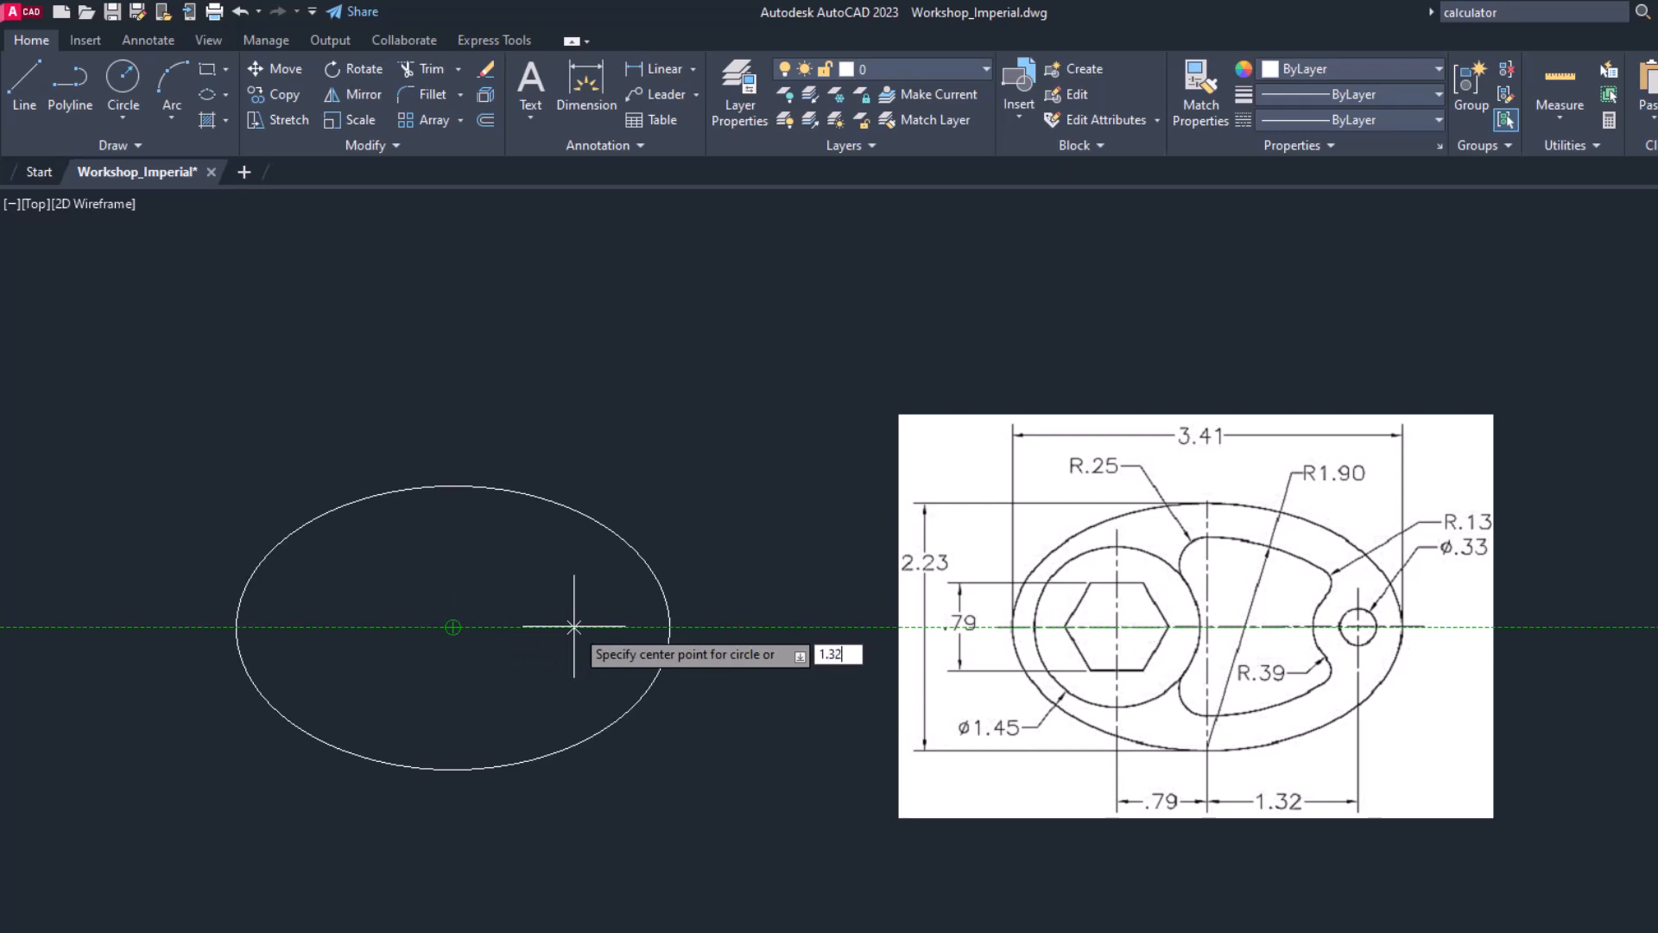
click(574, 627)
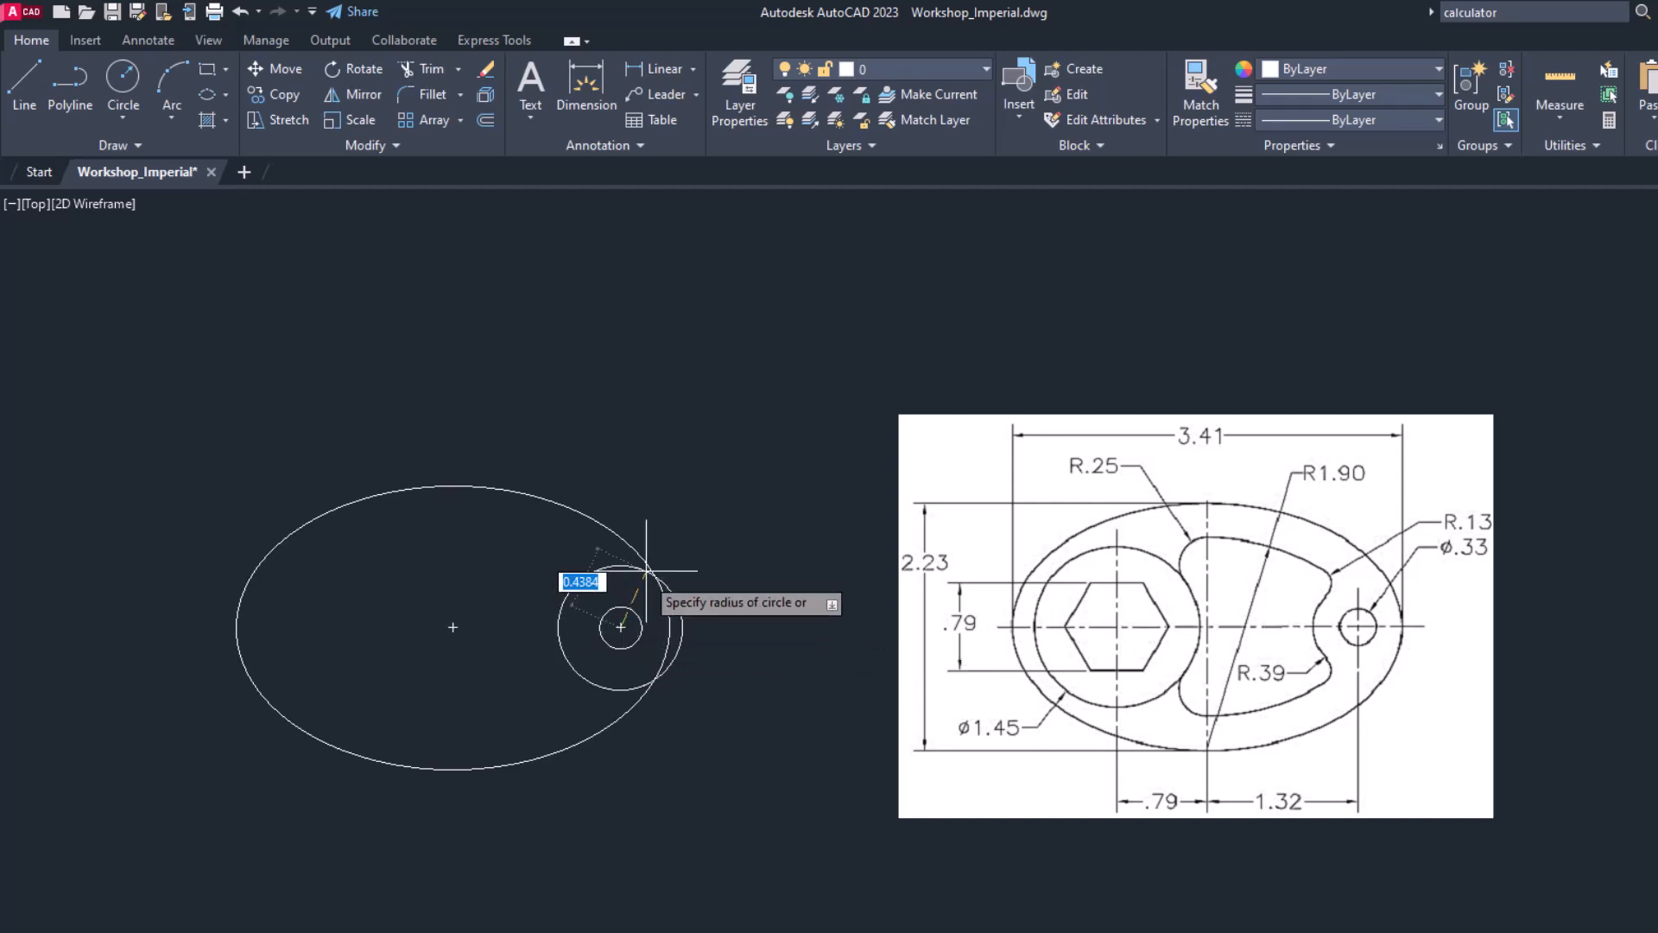
mouse_move(673, 532)
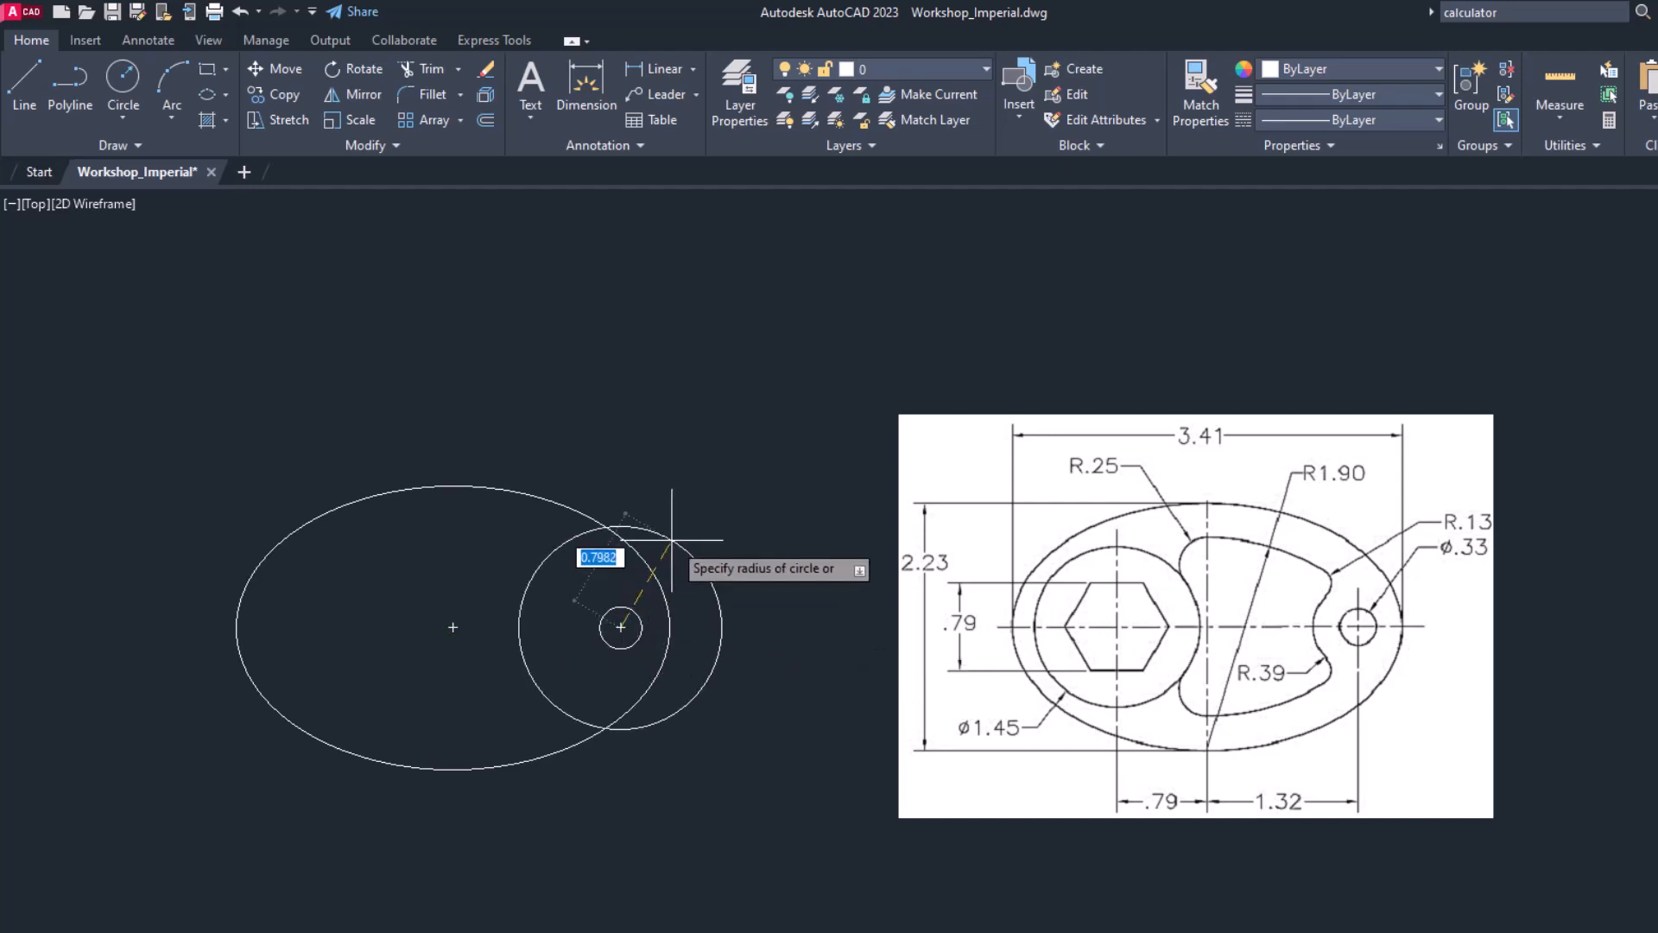
Step: Draw a 1.45-diameter circle on the left side of the ellipse
right_click(620, 628)
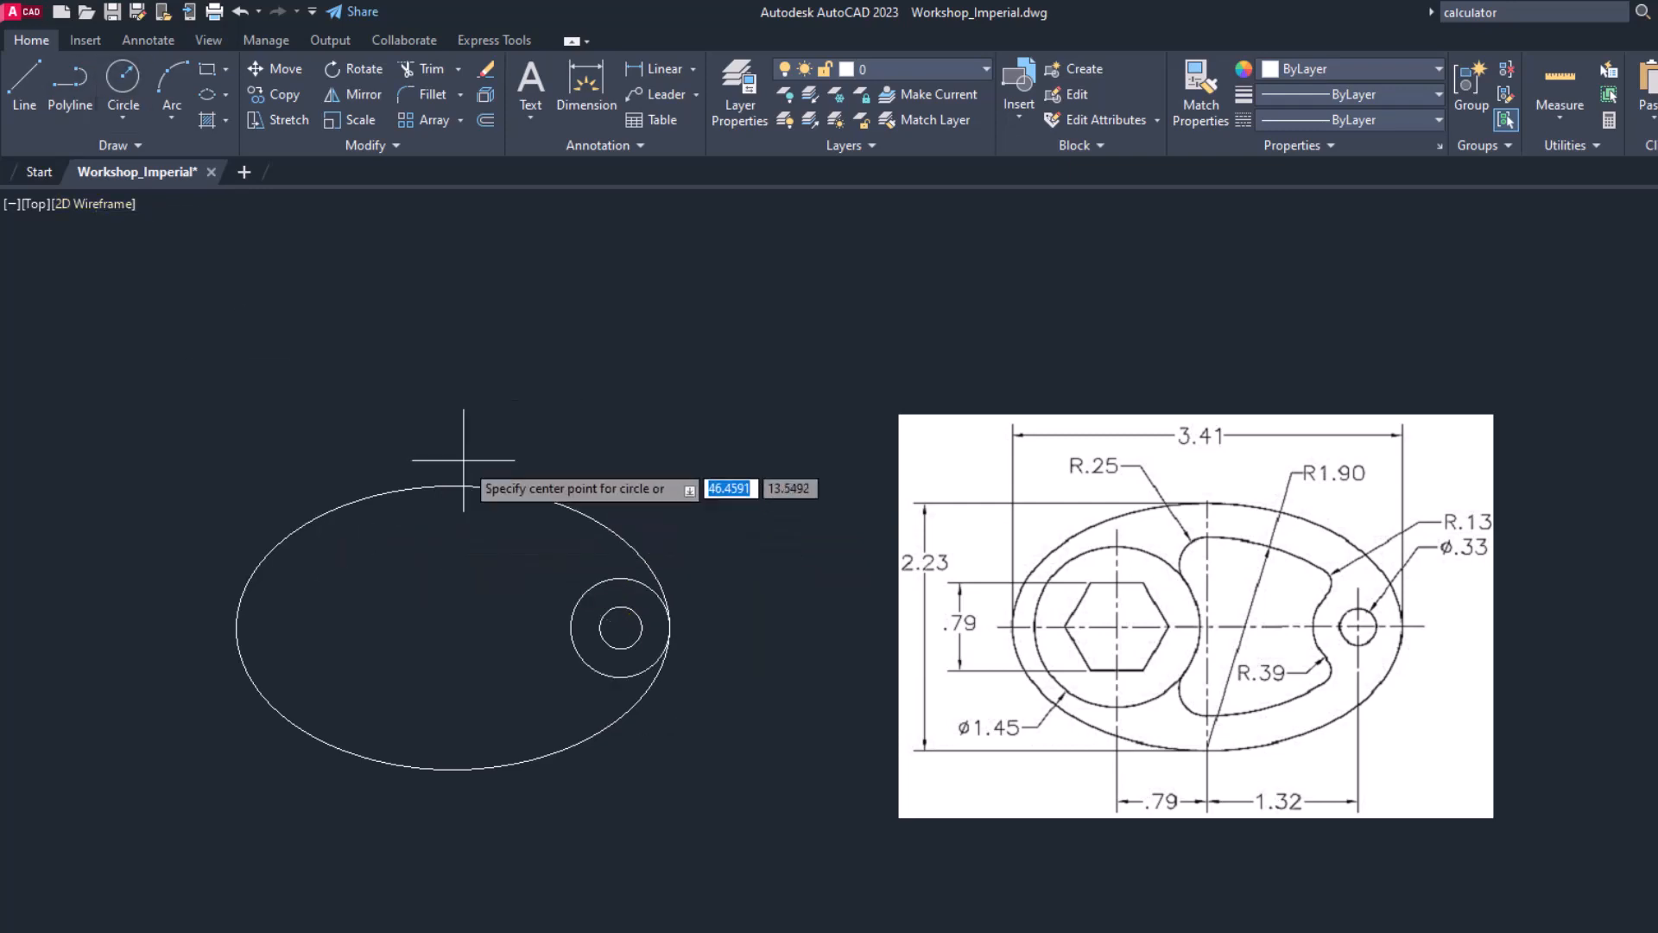
mouse_move(325, 626)
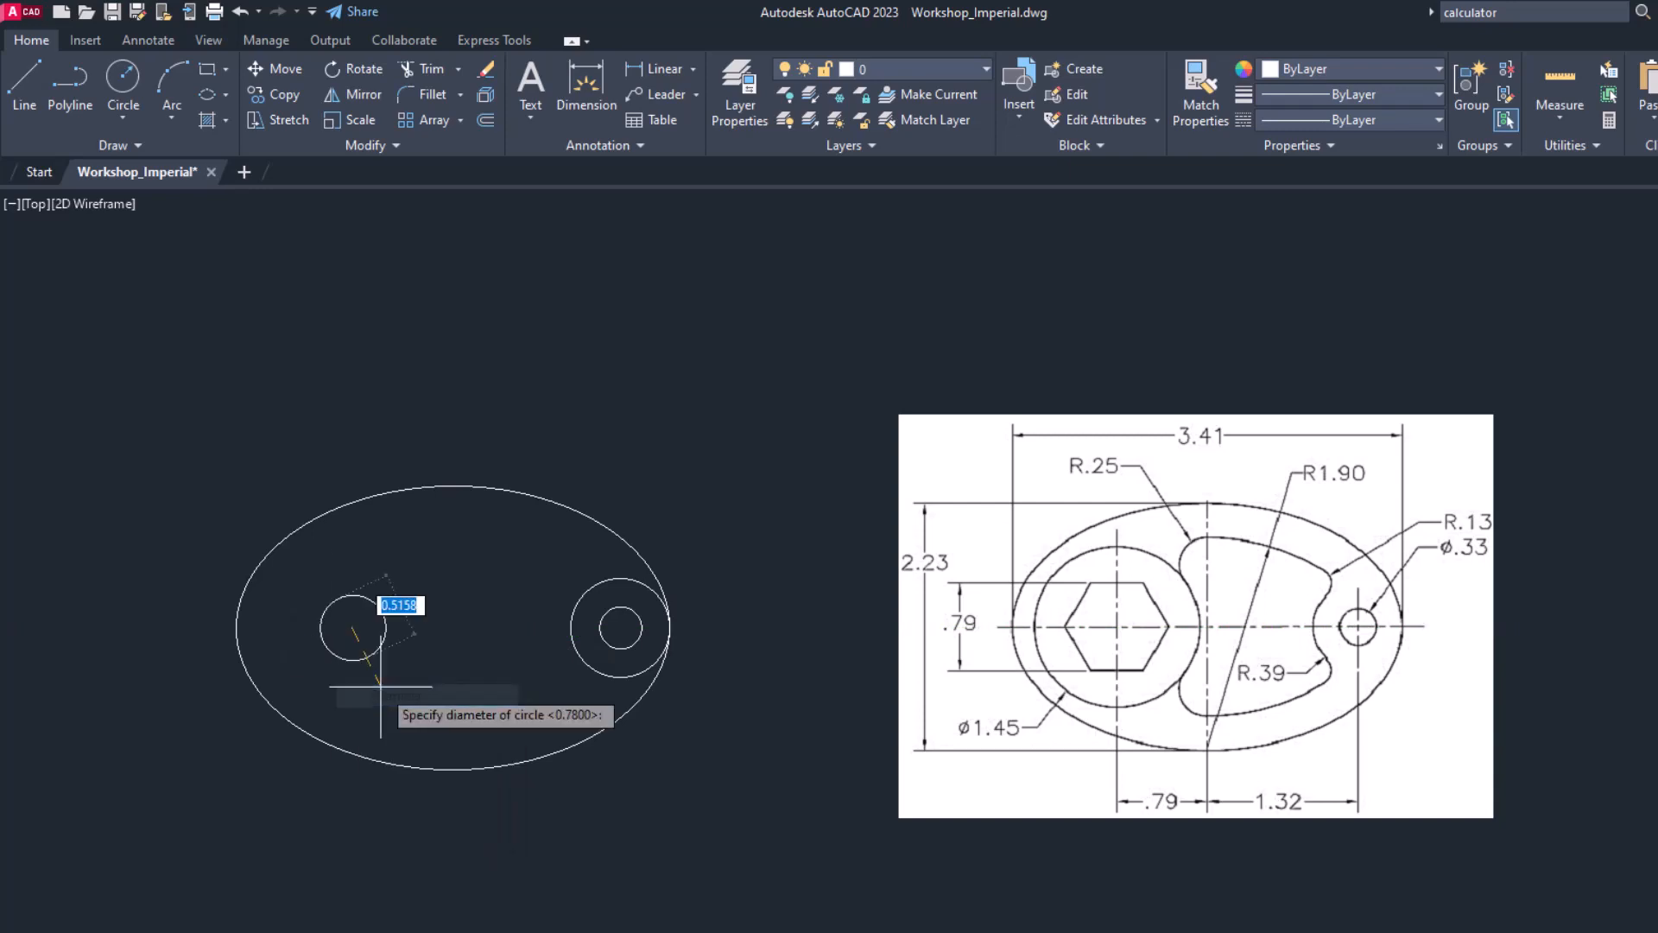
text(1.45)
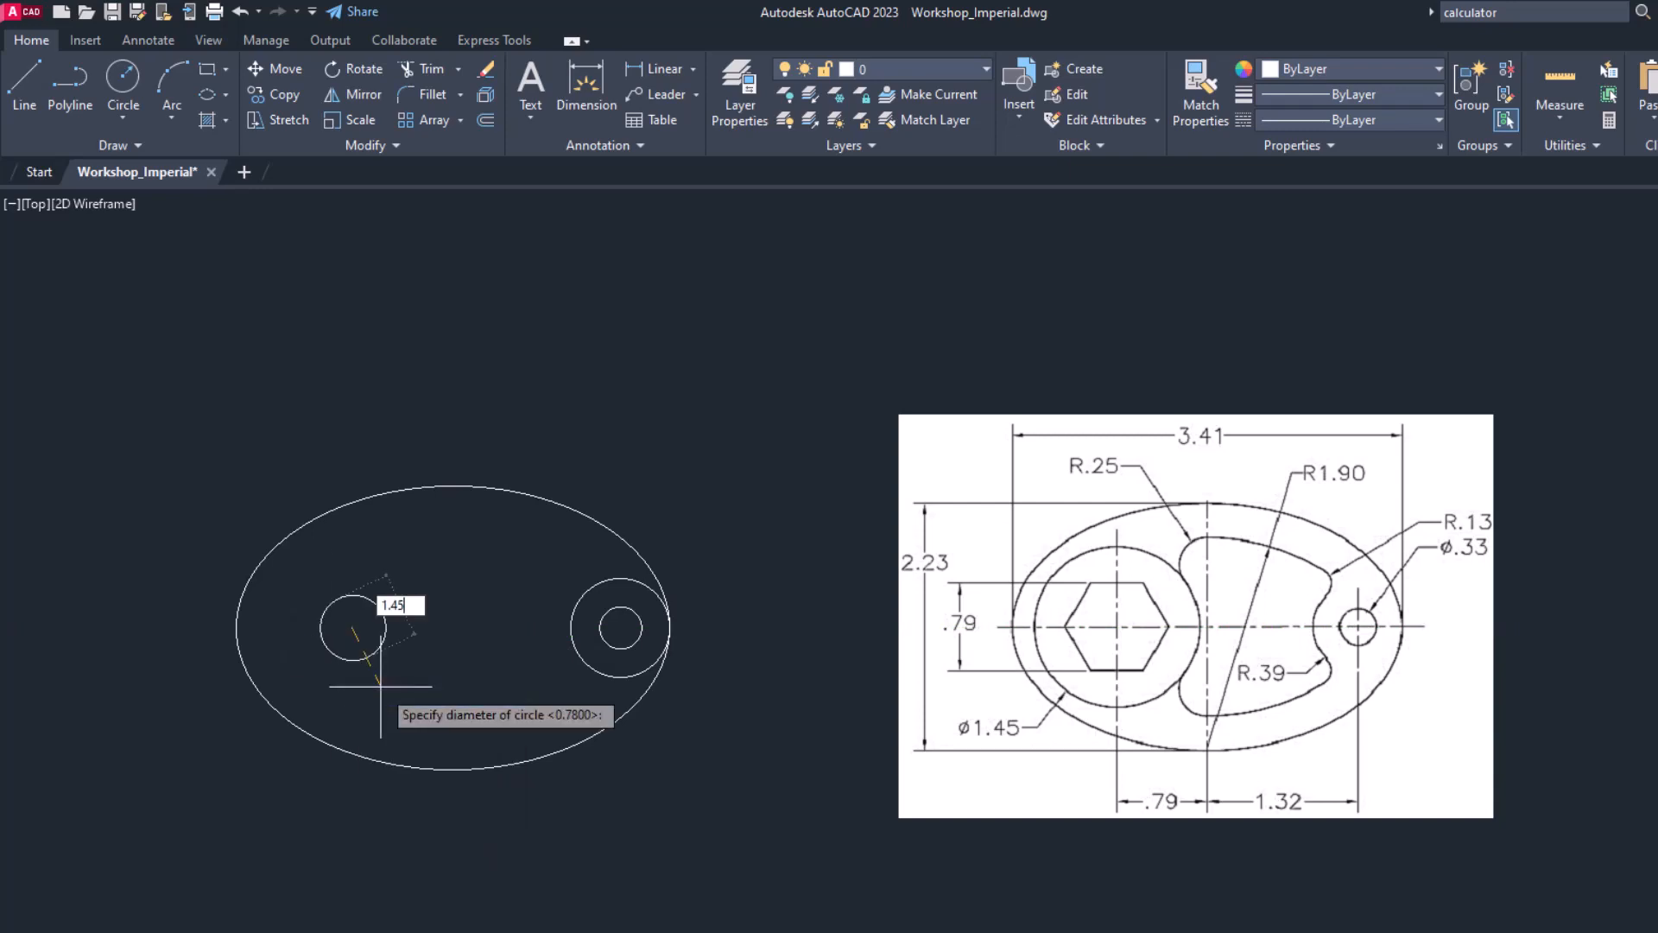
key(enter)
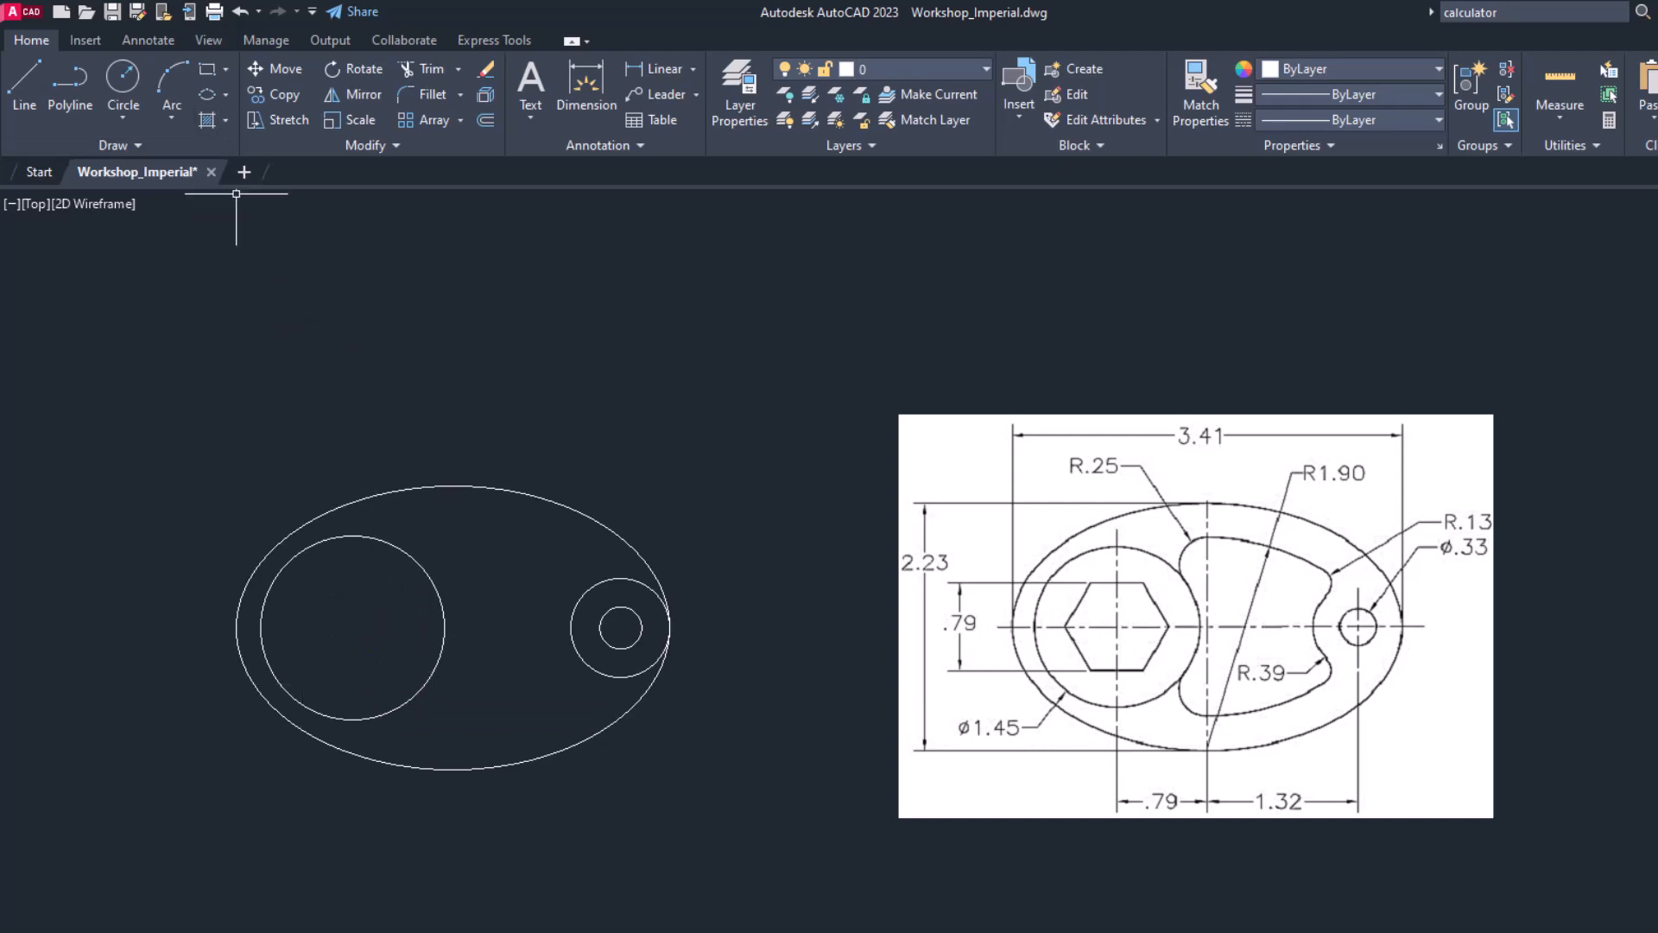
mouse_move(347, 425)
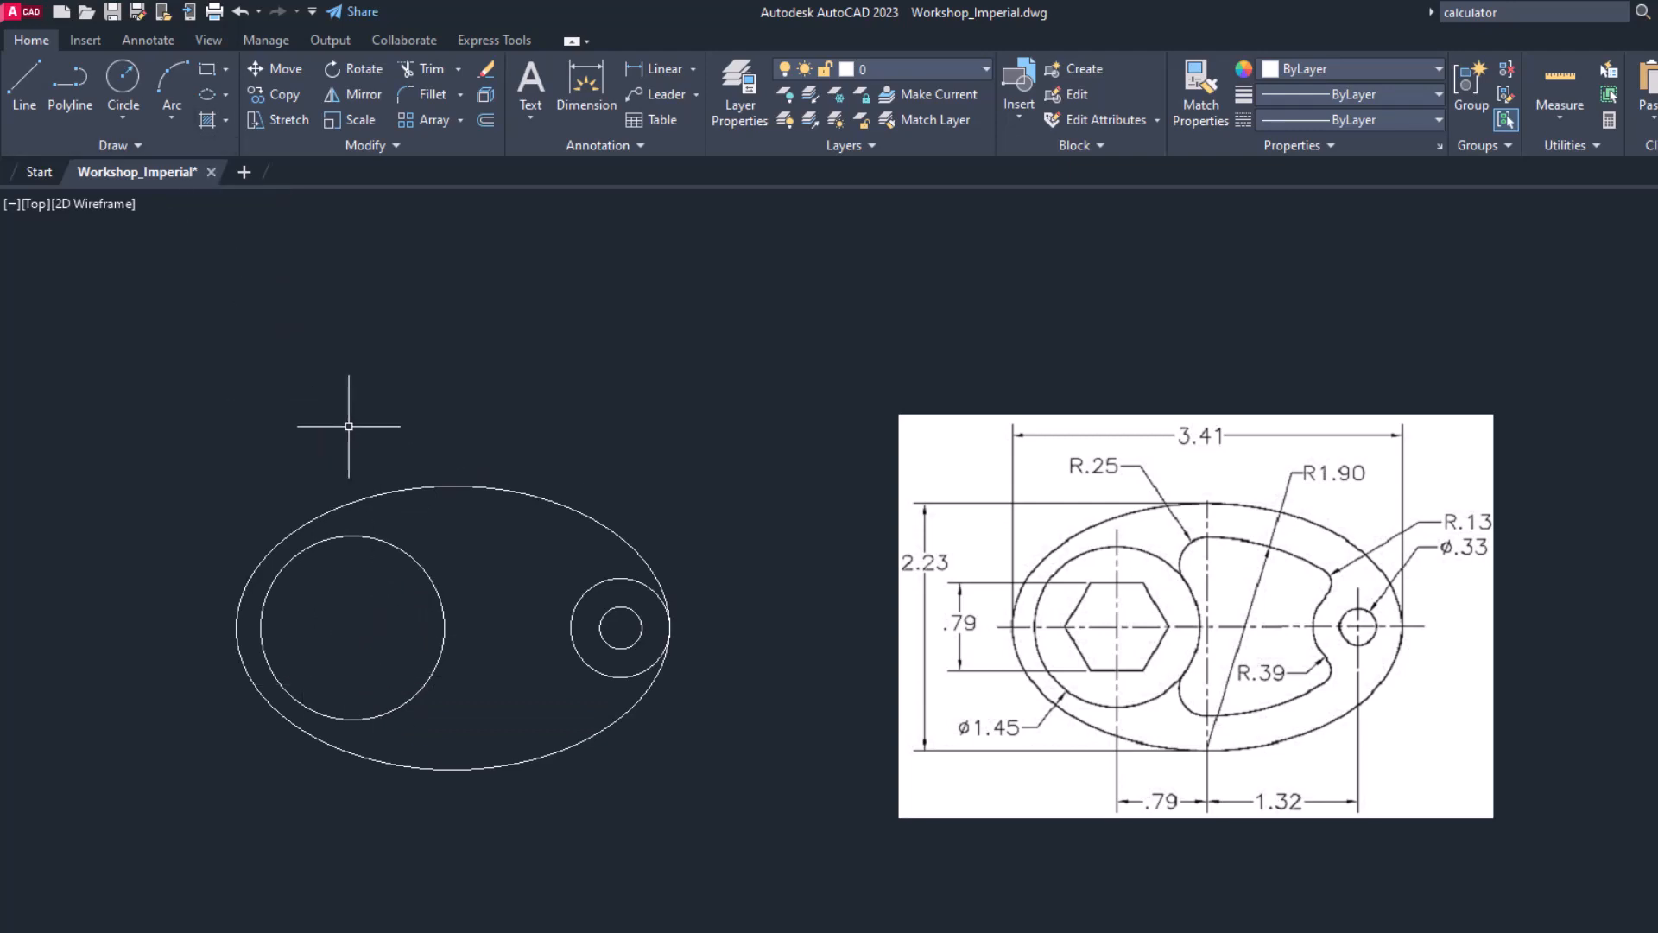
Step: Draw a hexagon inscribed in the 1.45 circle, with radius 0.79/2 from QuickCalc
text(POL)
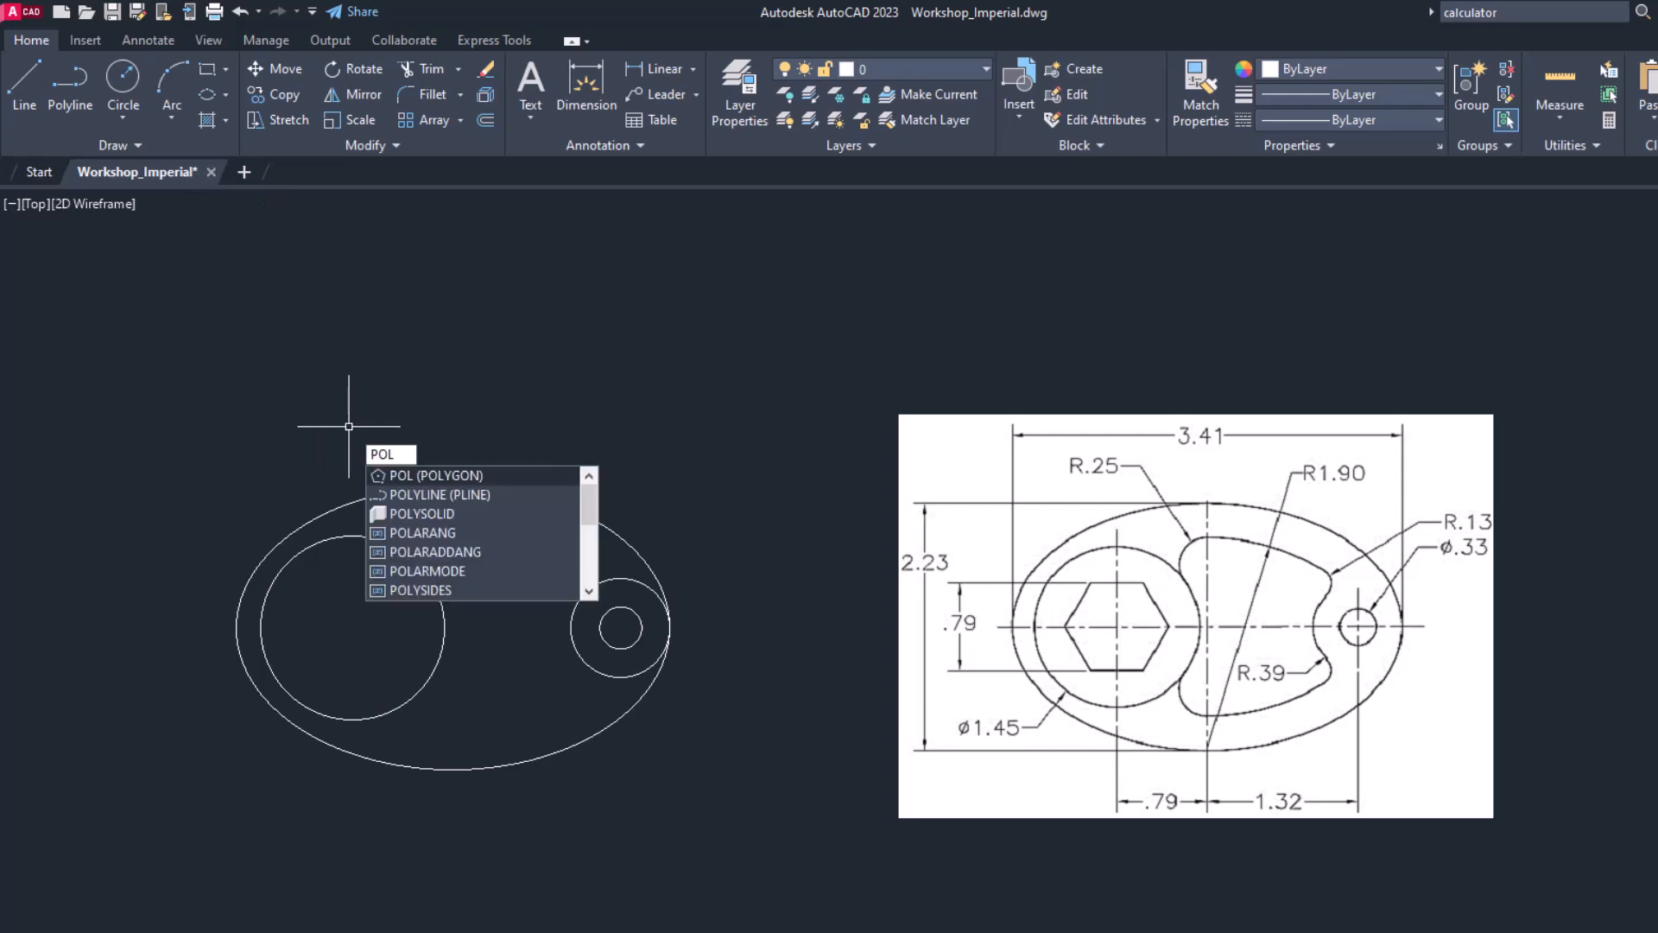
key(Escape)
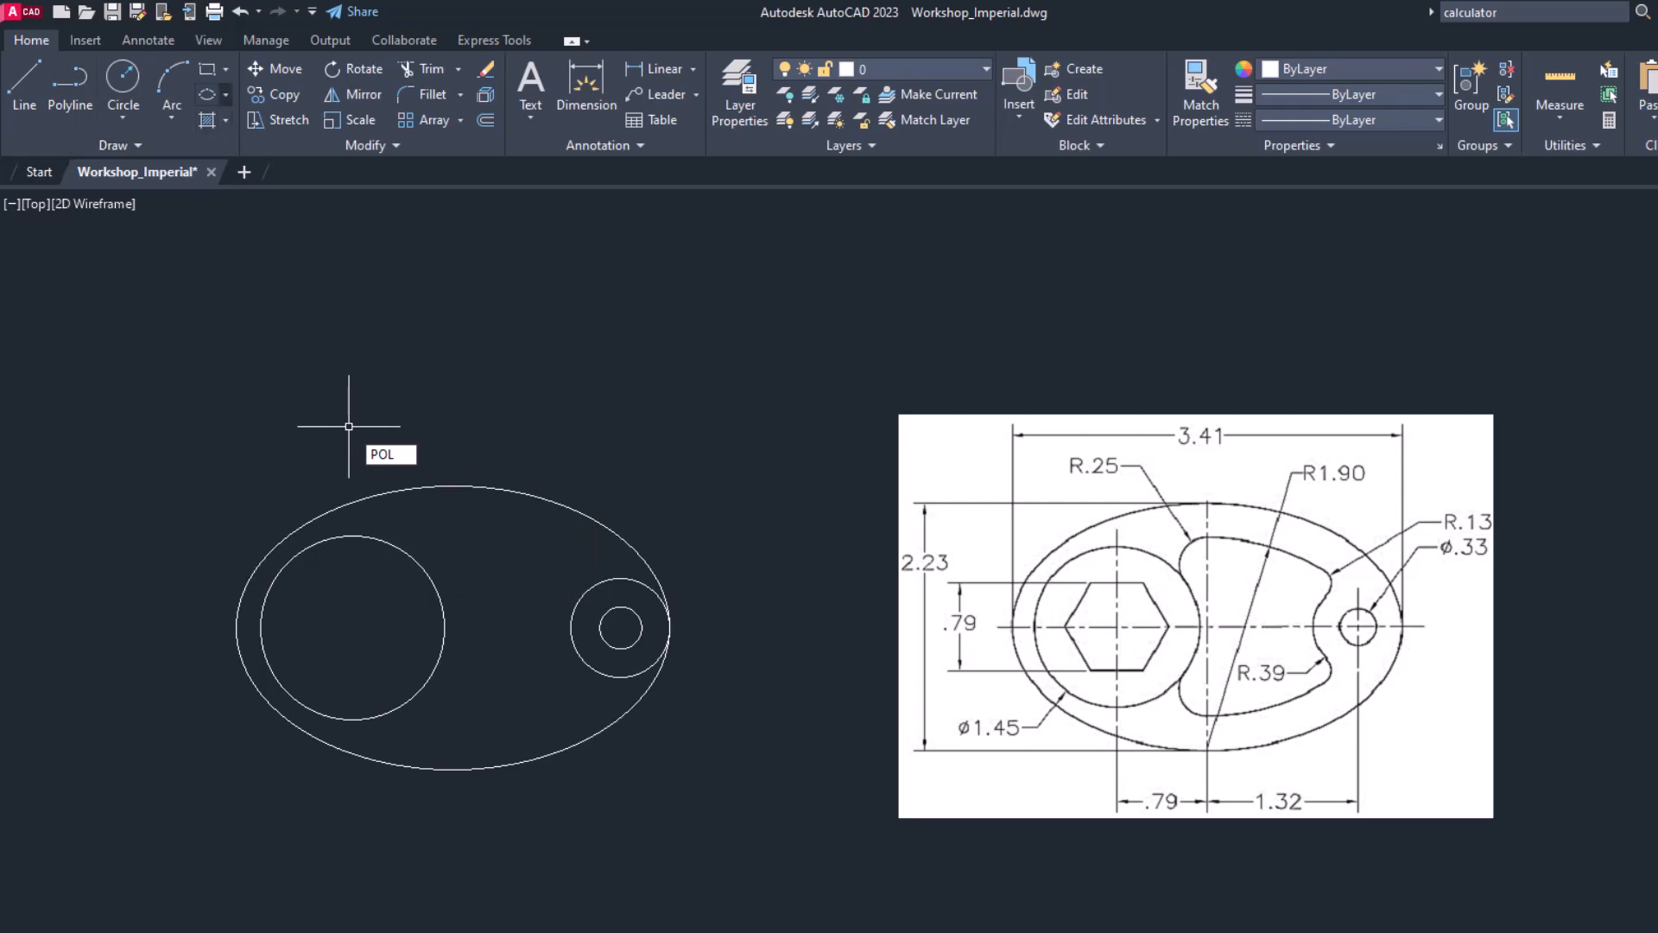
click(225, 70)
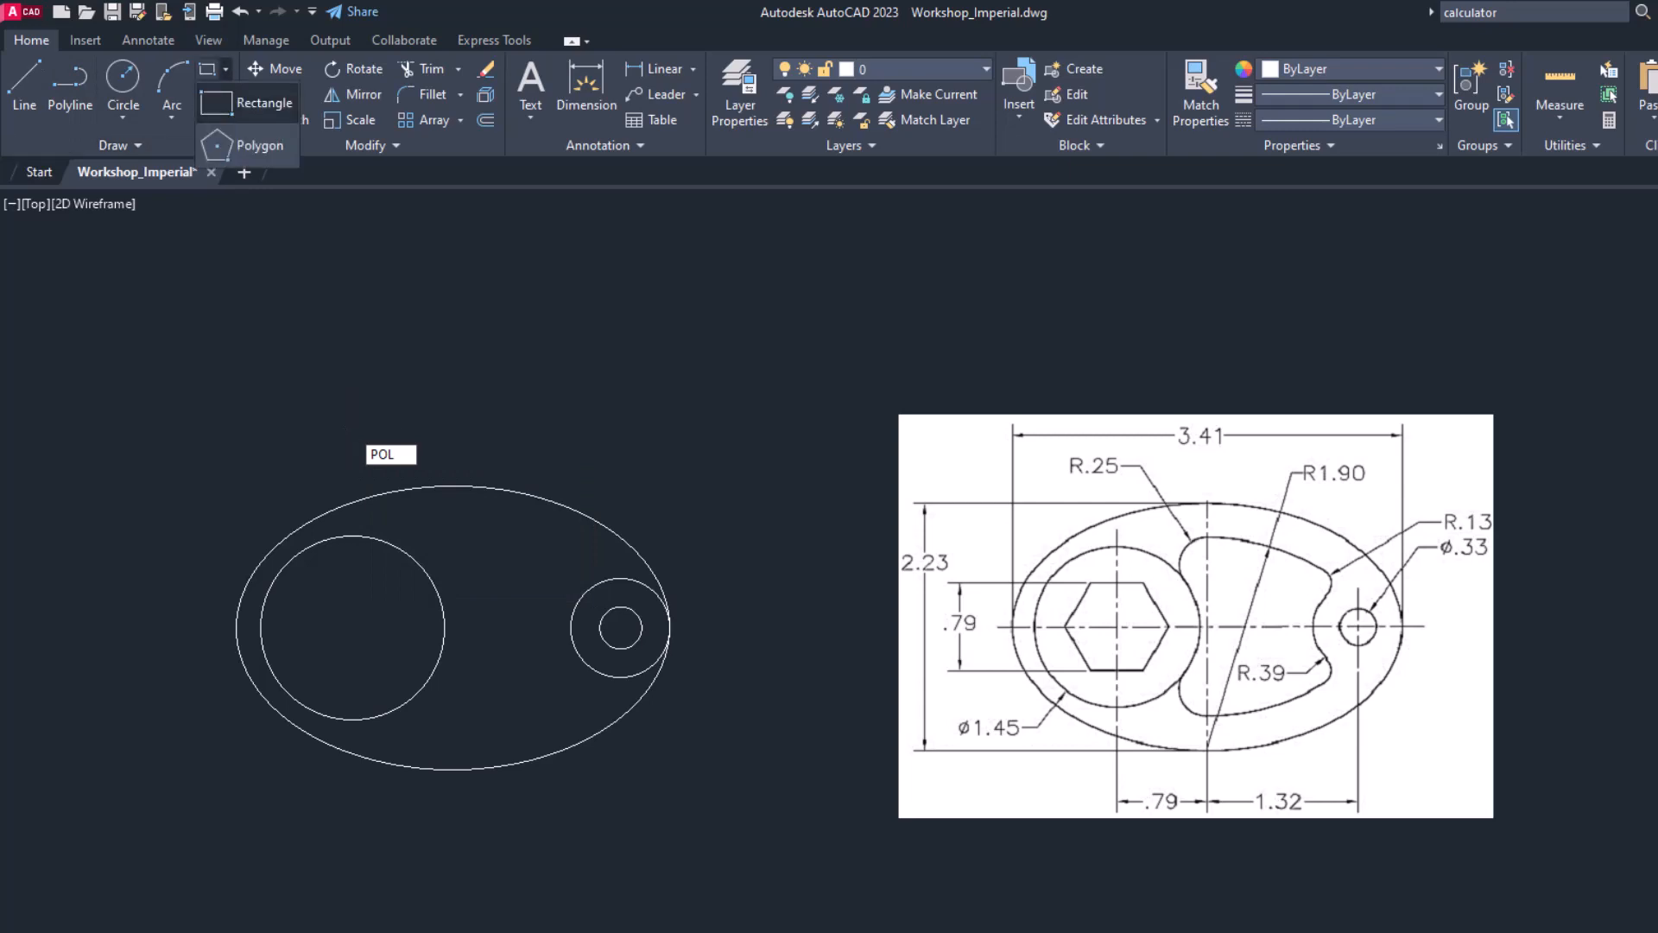
click(259, 145)
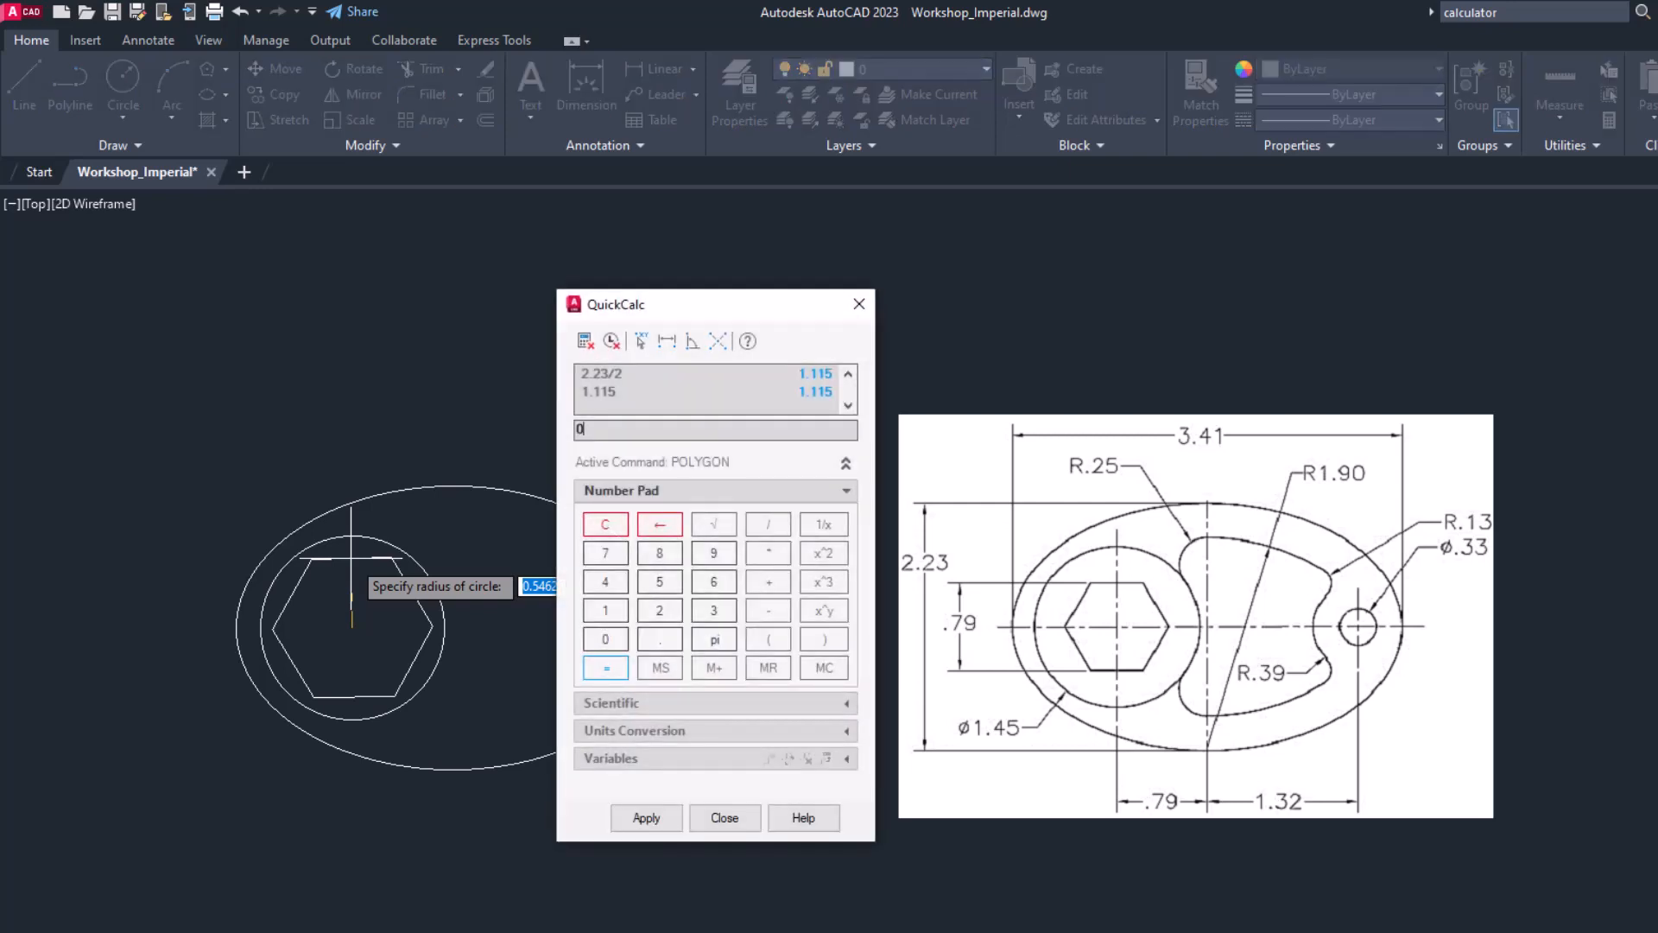
text(.79)
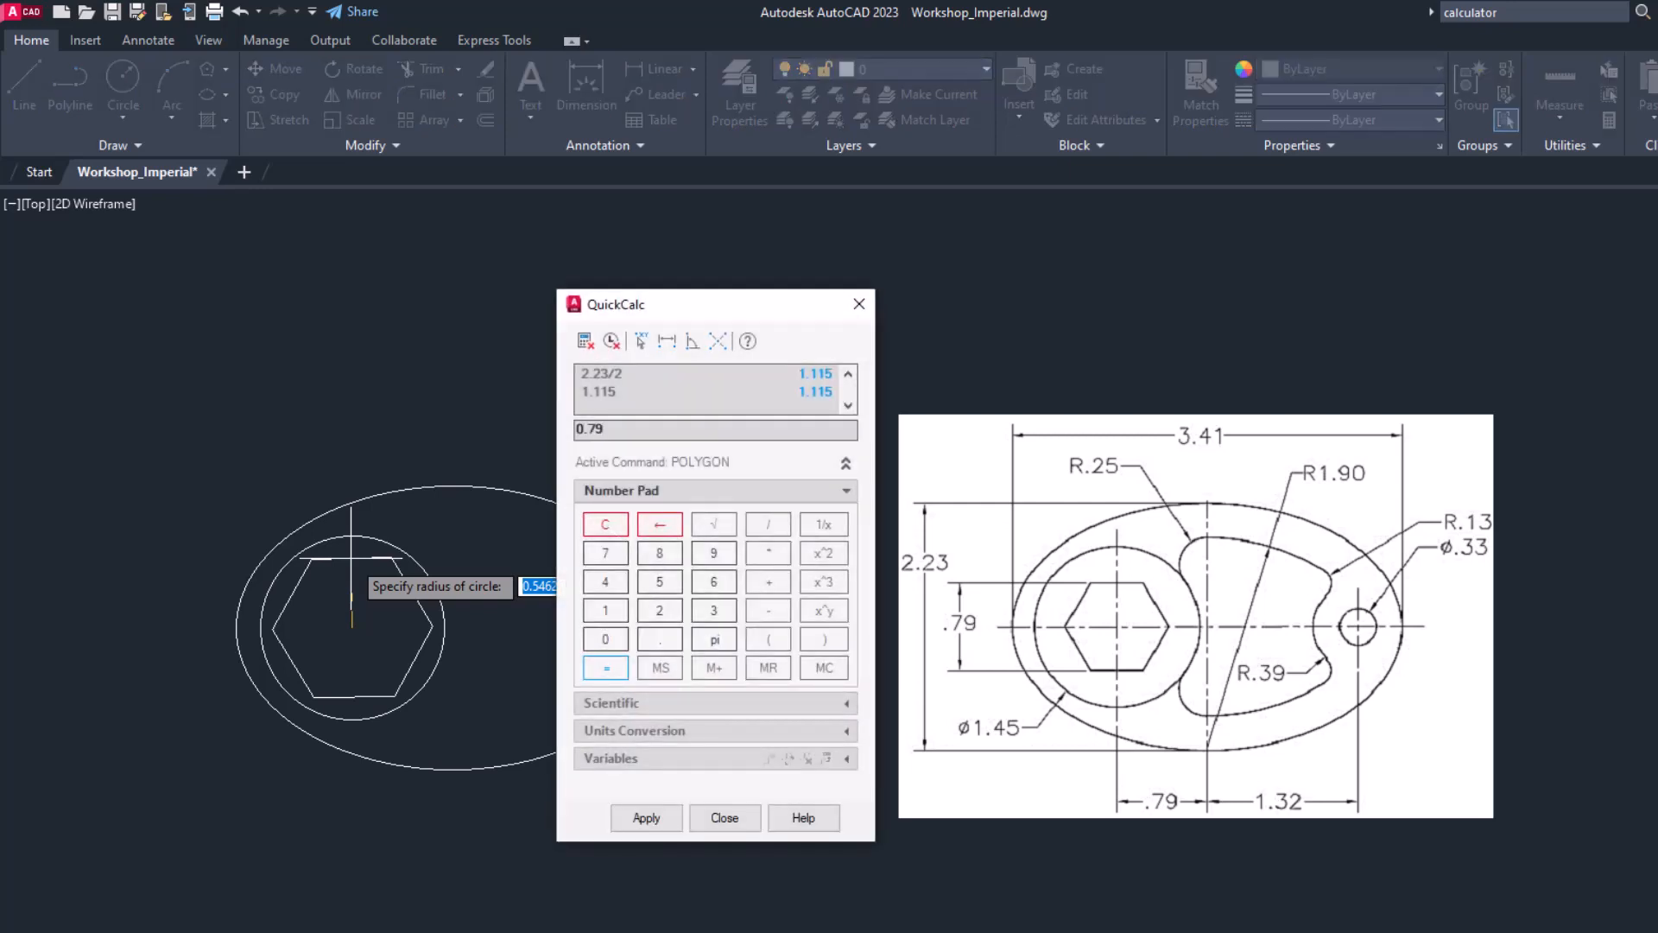
text(0.79/2)
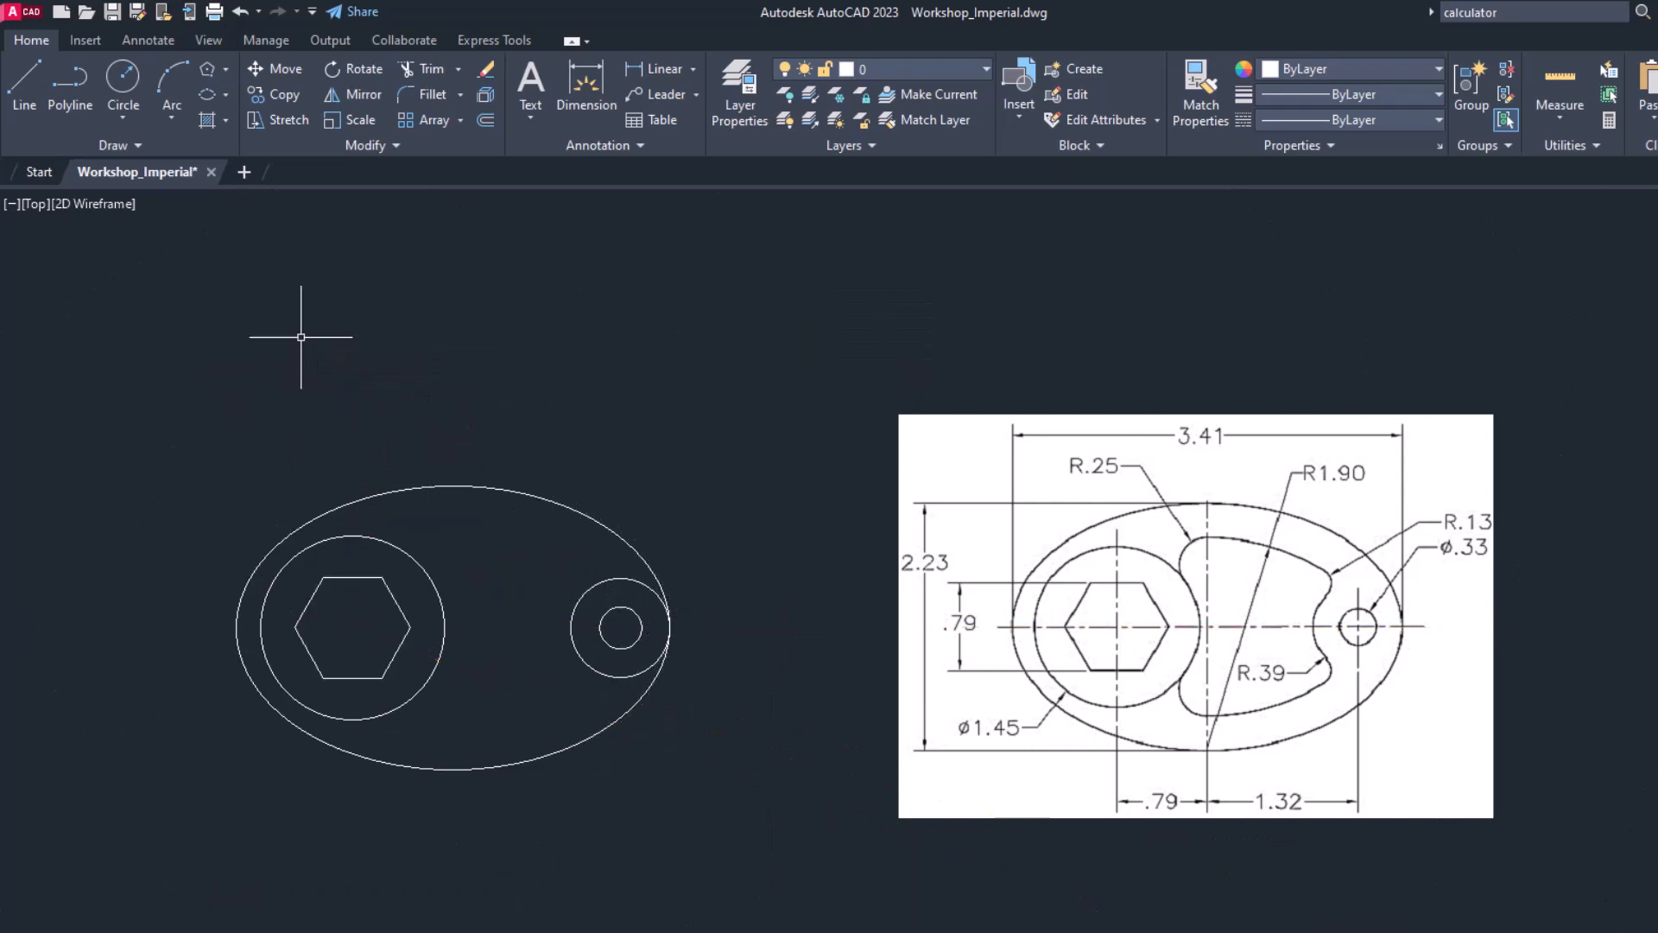
mouse_move(514, 614)
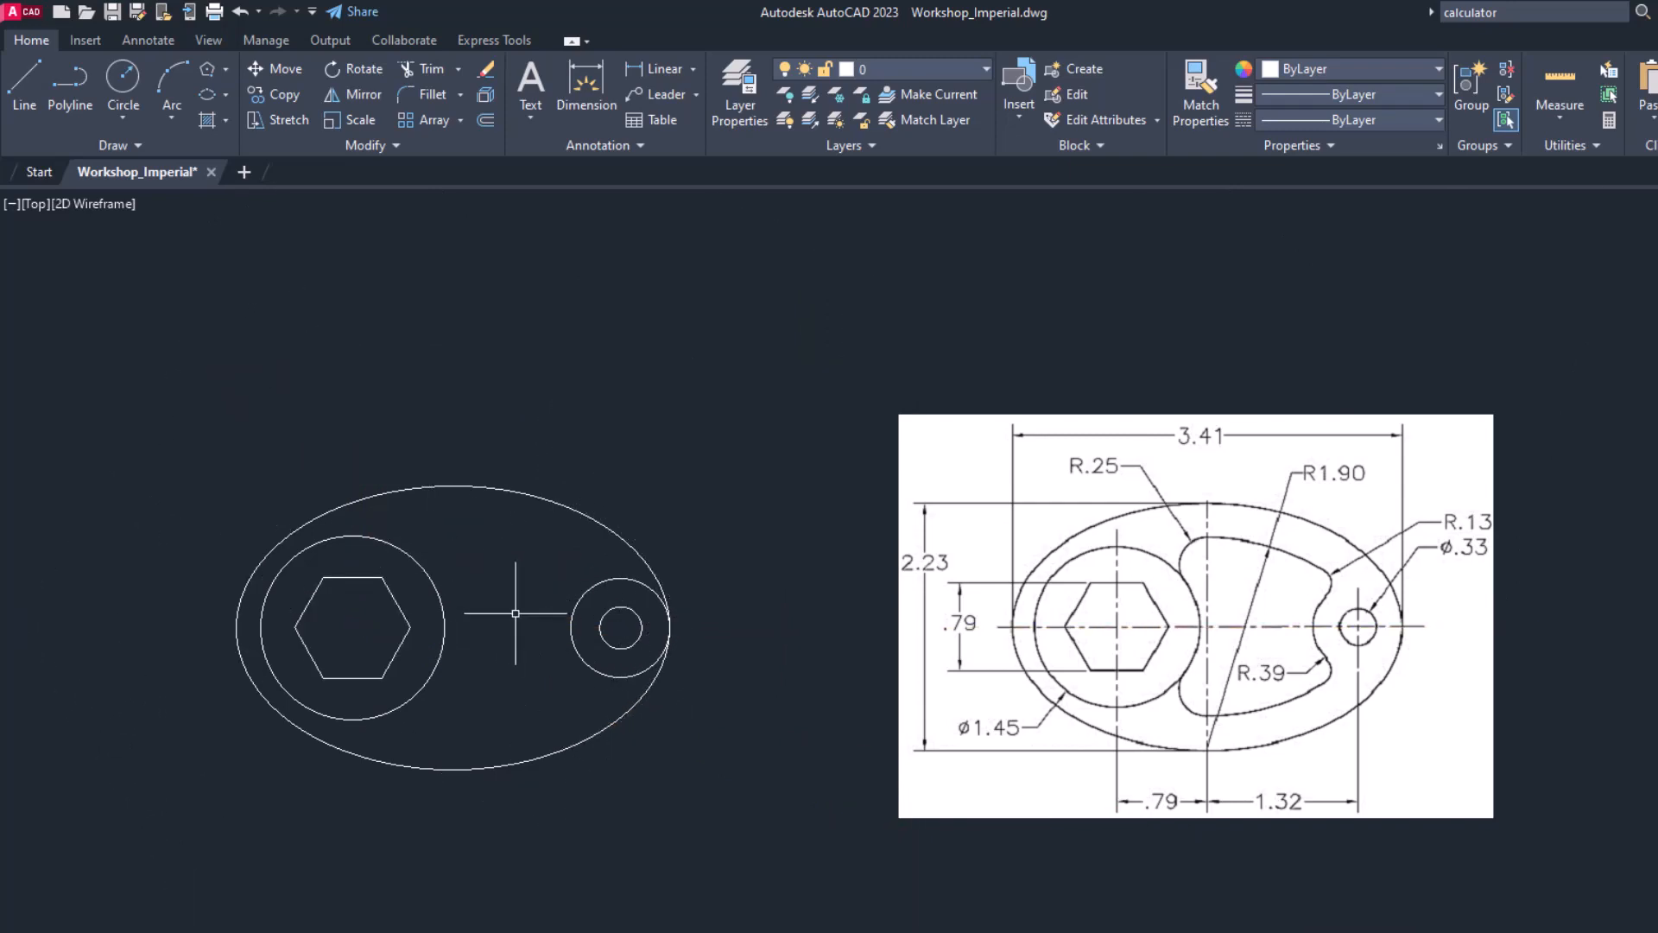
mouse_move(449, 593)
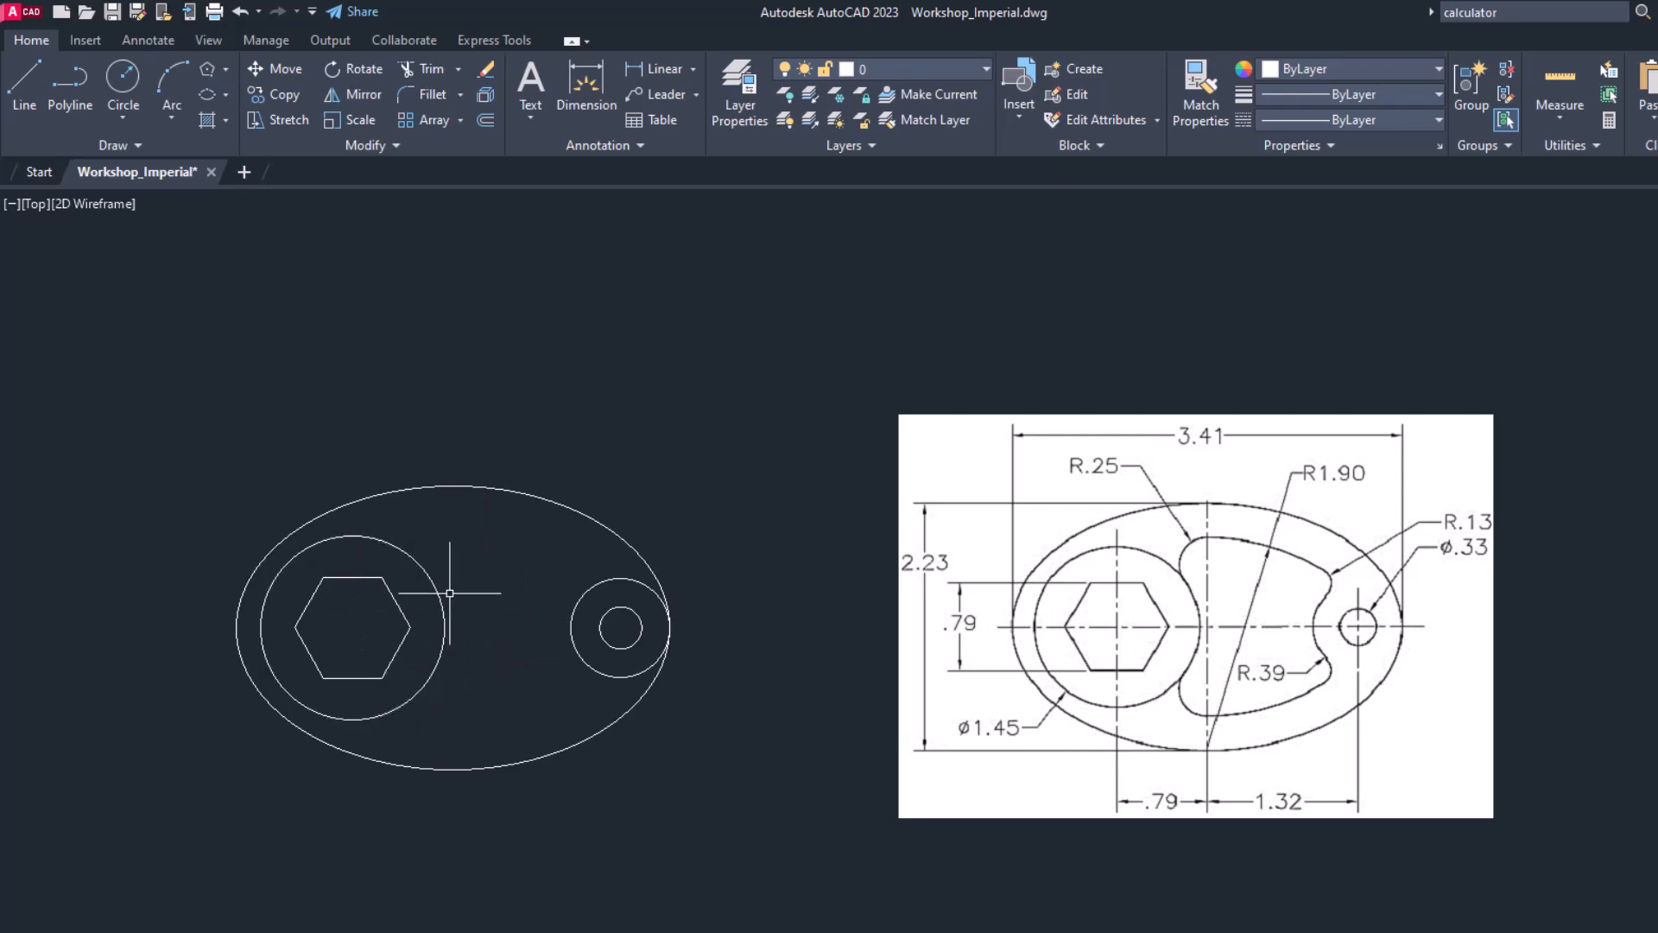
mouse_move(557, 557)
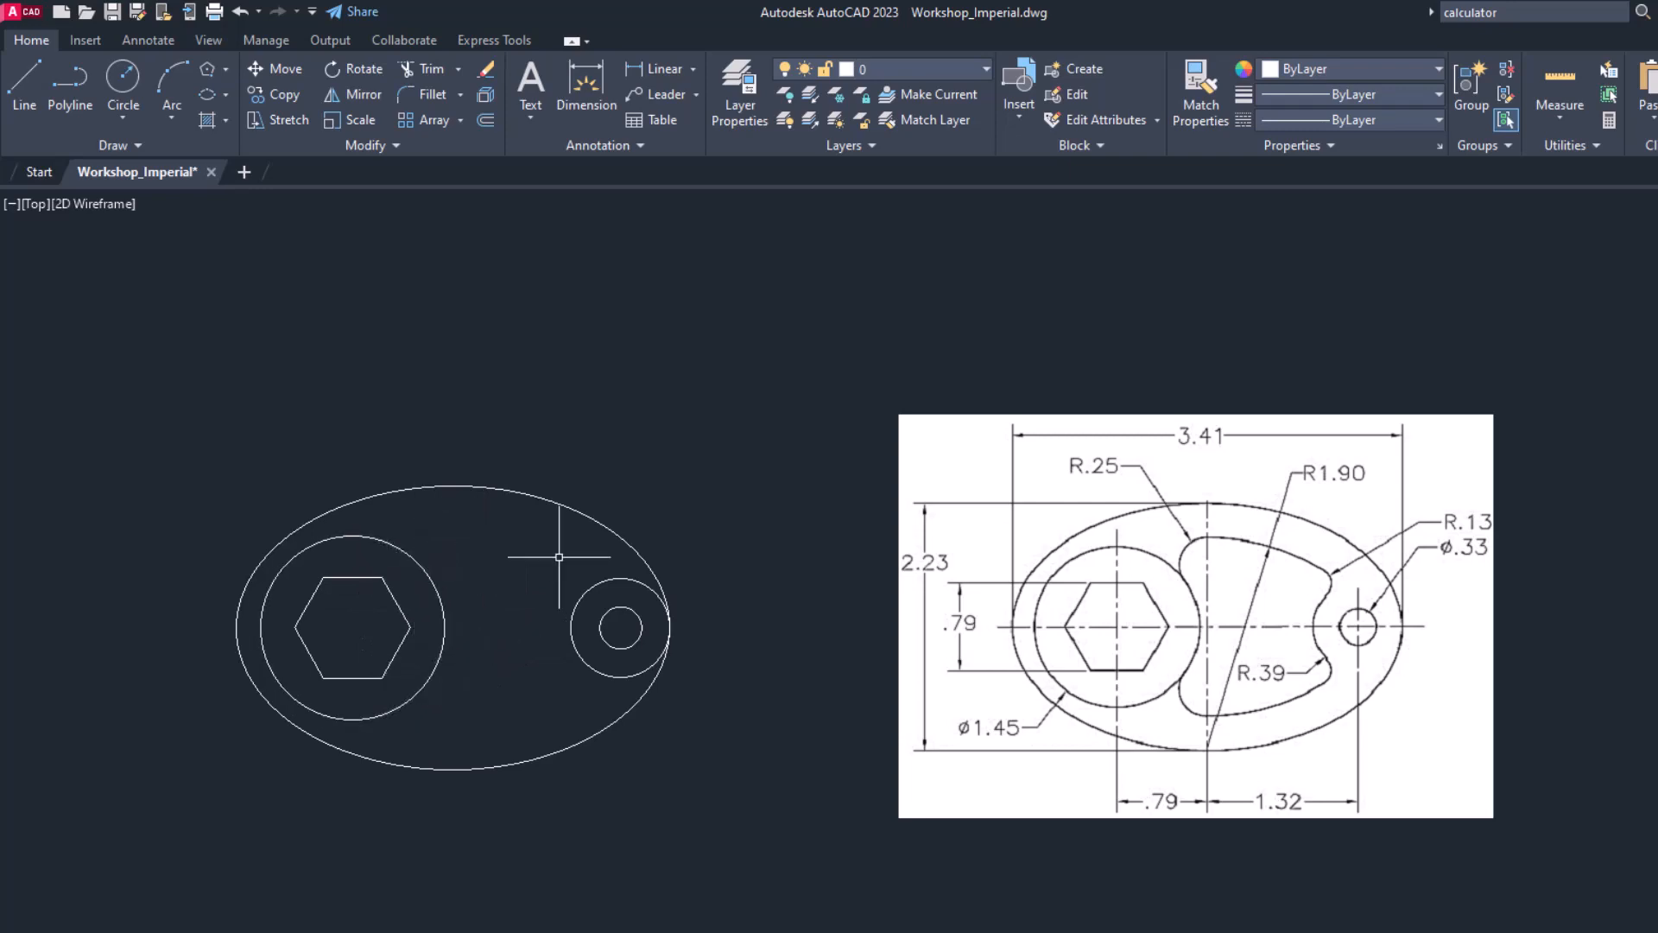
mouse_move(511, 545)
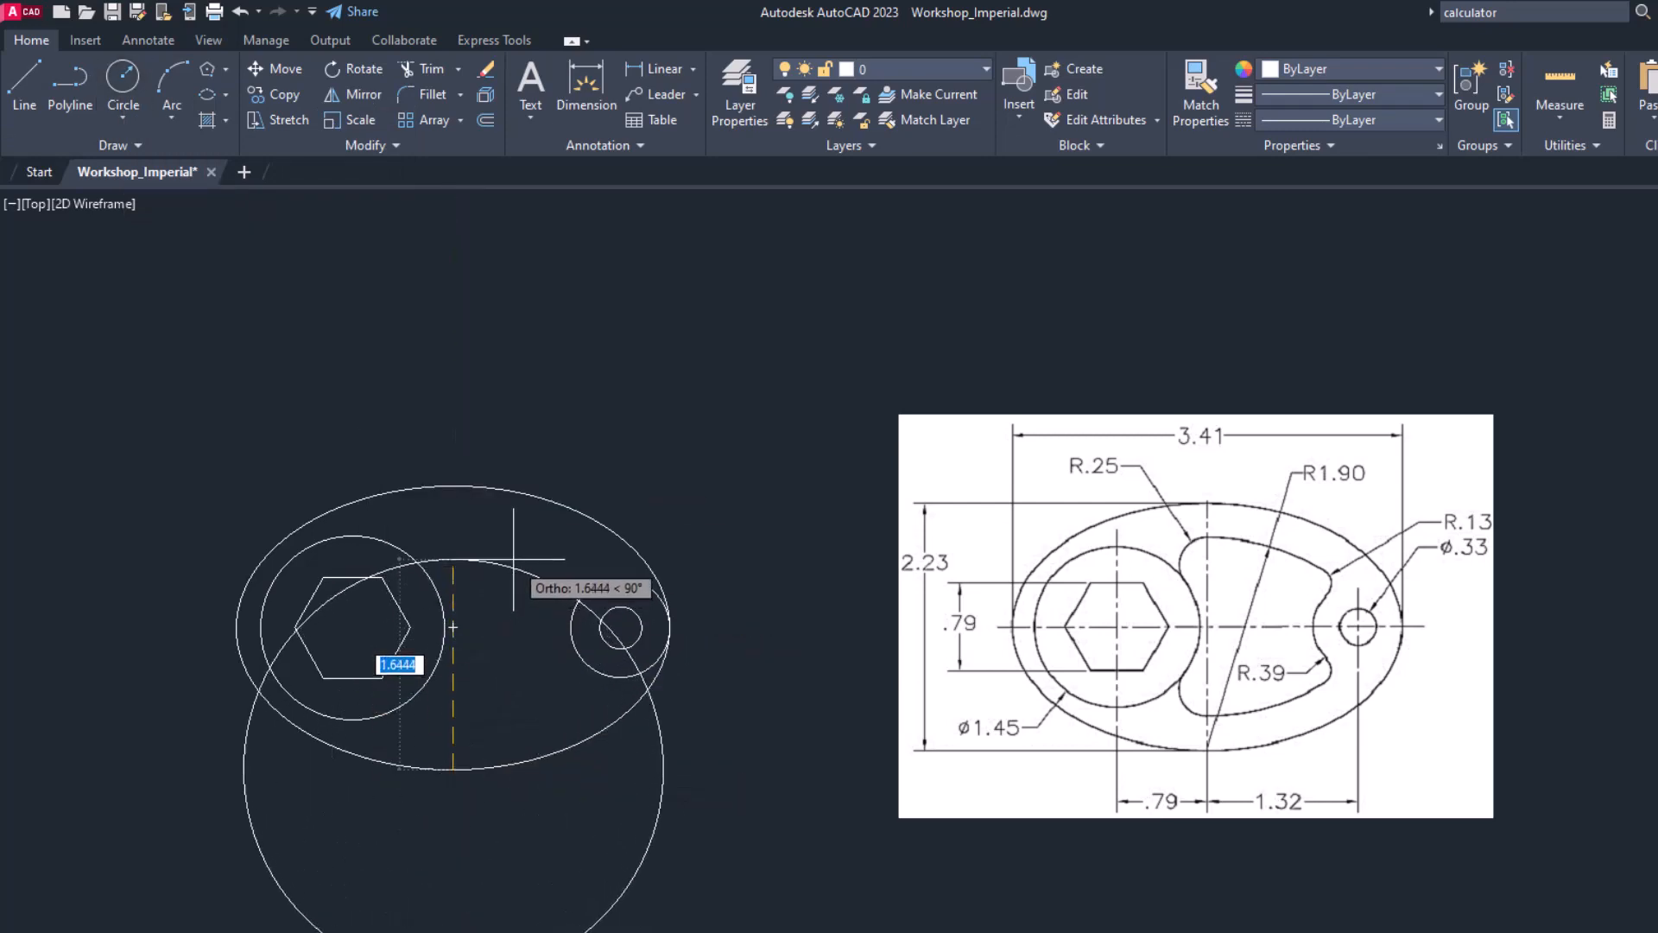
Step: Draw a 1.90-radius circle and trim it into an arc across the ellipse
text(1.90)
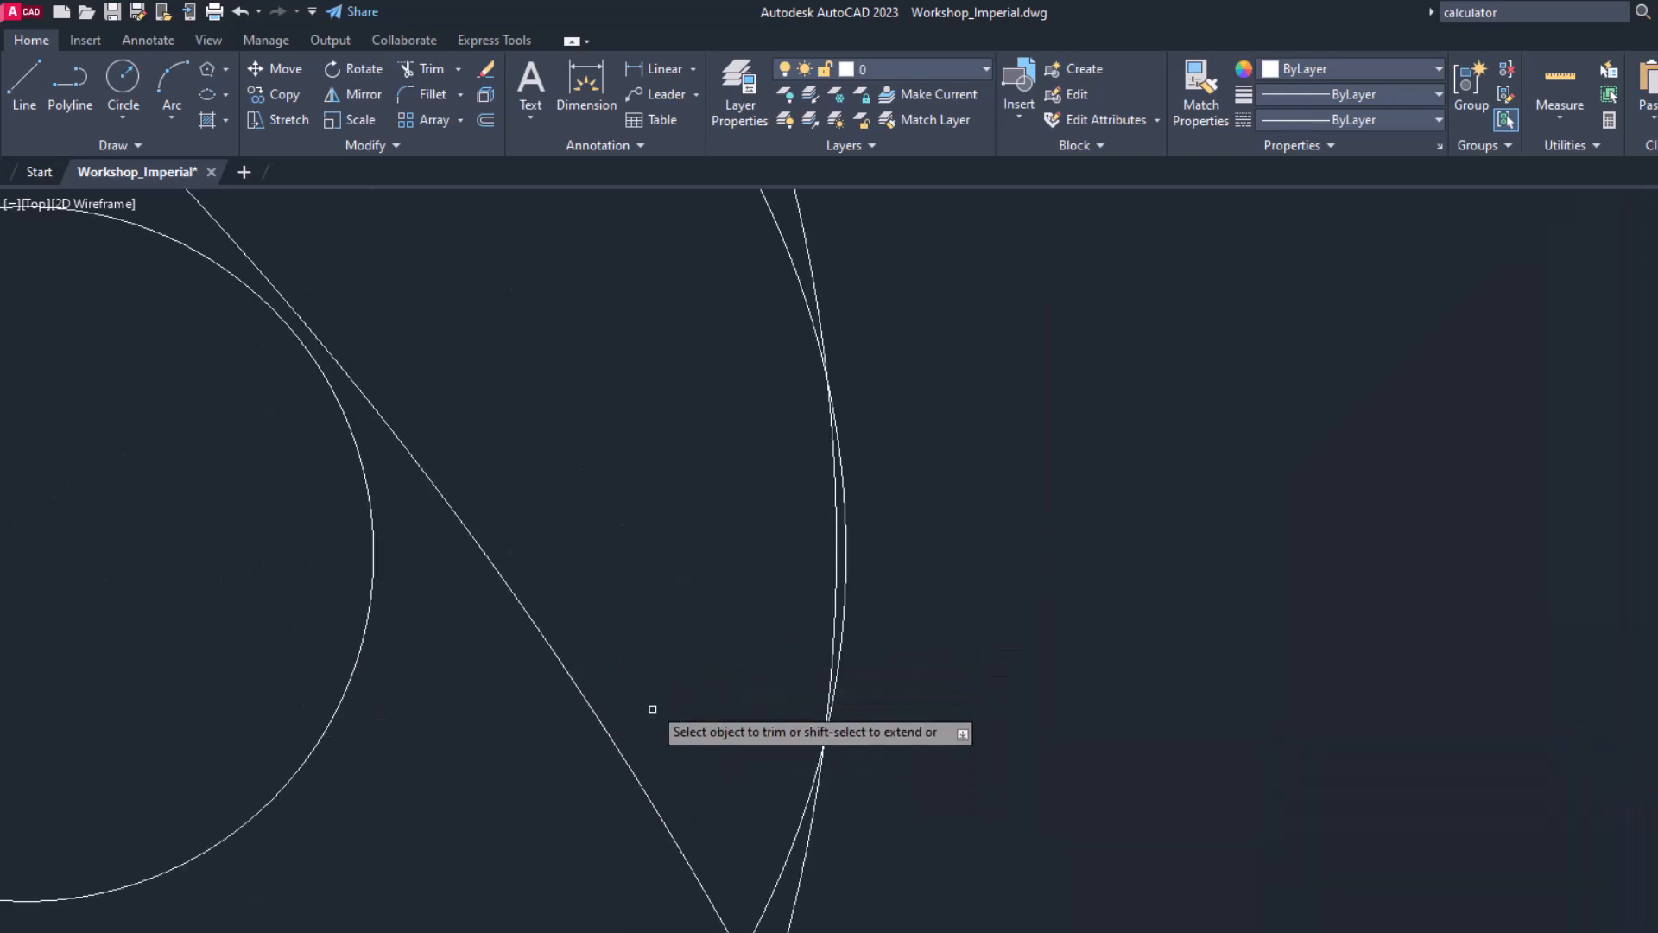
click(653, 708)
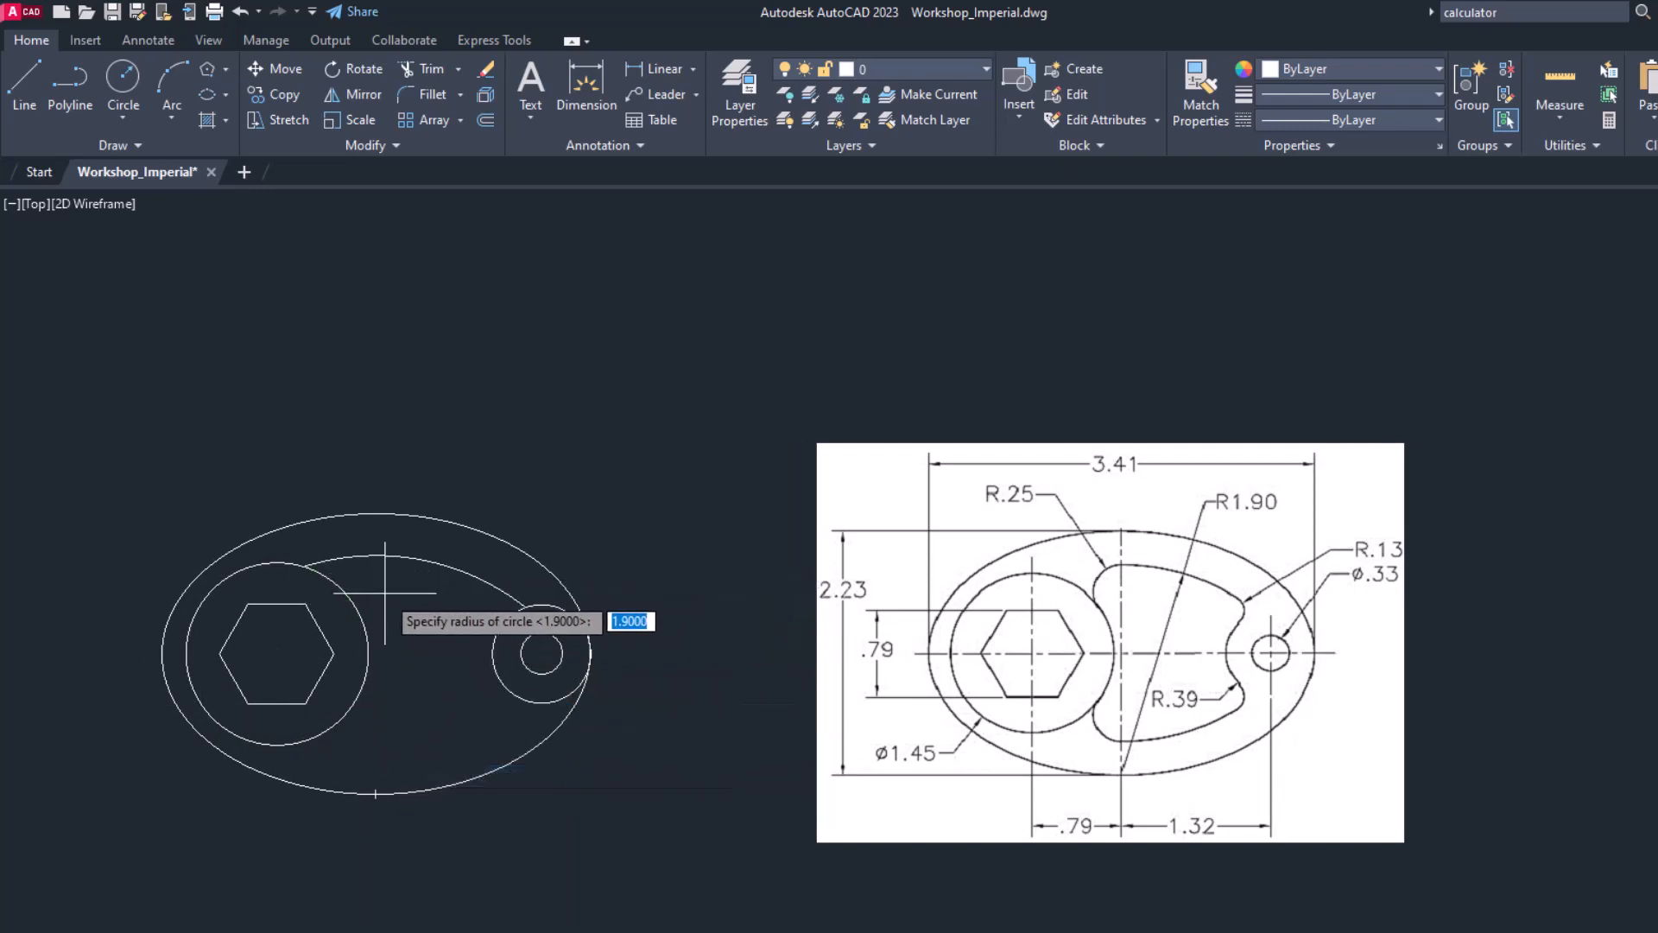
Step: Add R0.25 tangent rounding circles between the R1.90 curve and the right-end circle
text(0.25)
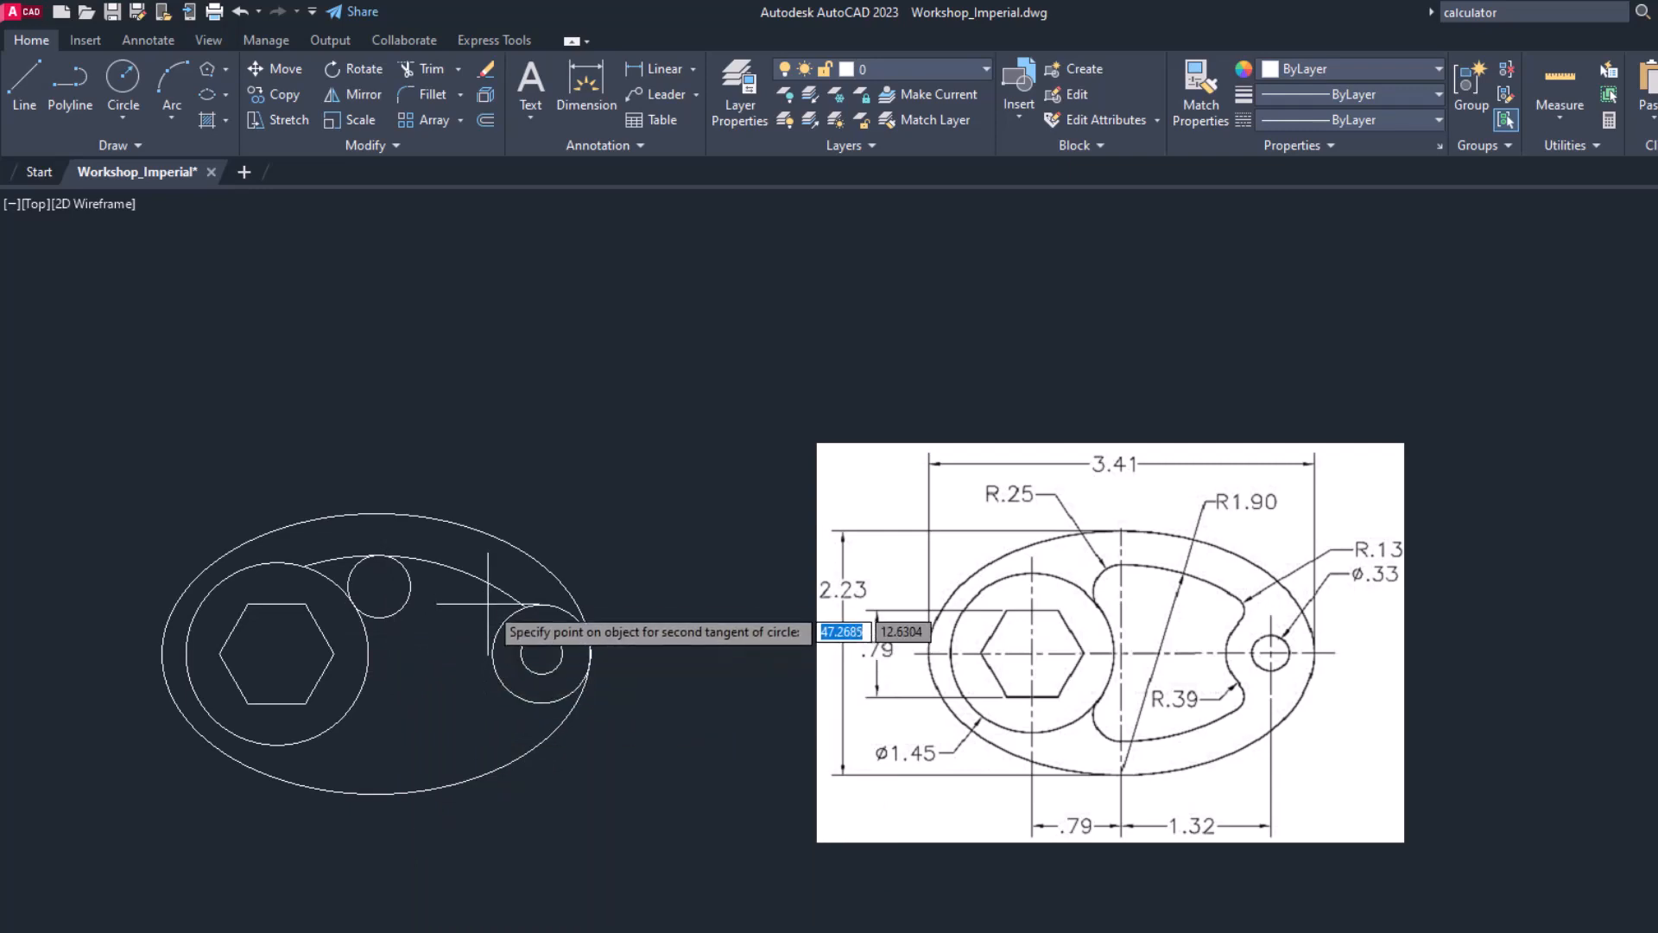
click(550, 655)
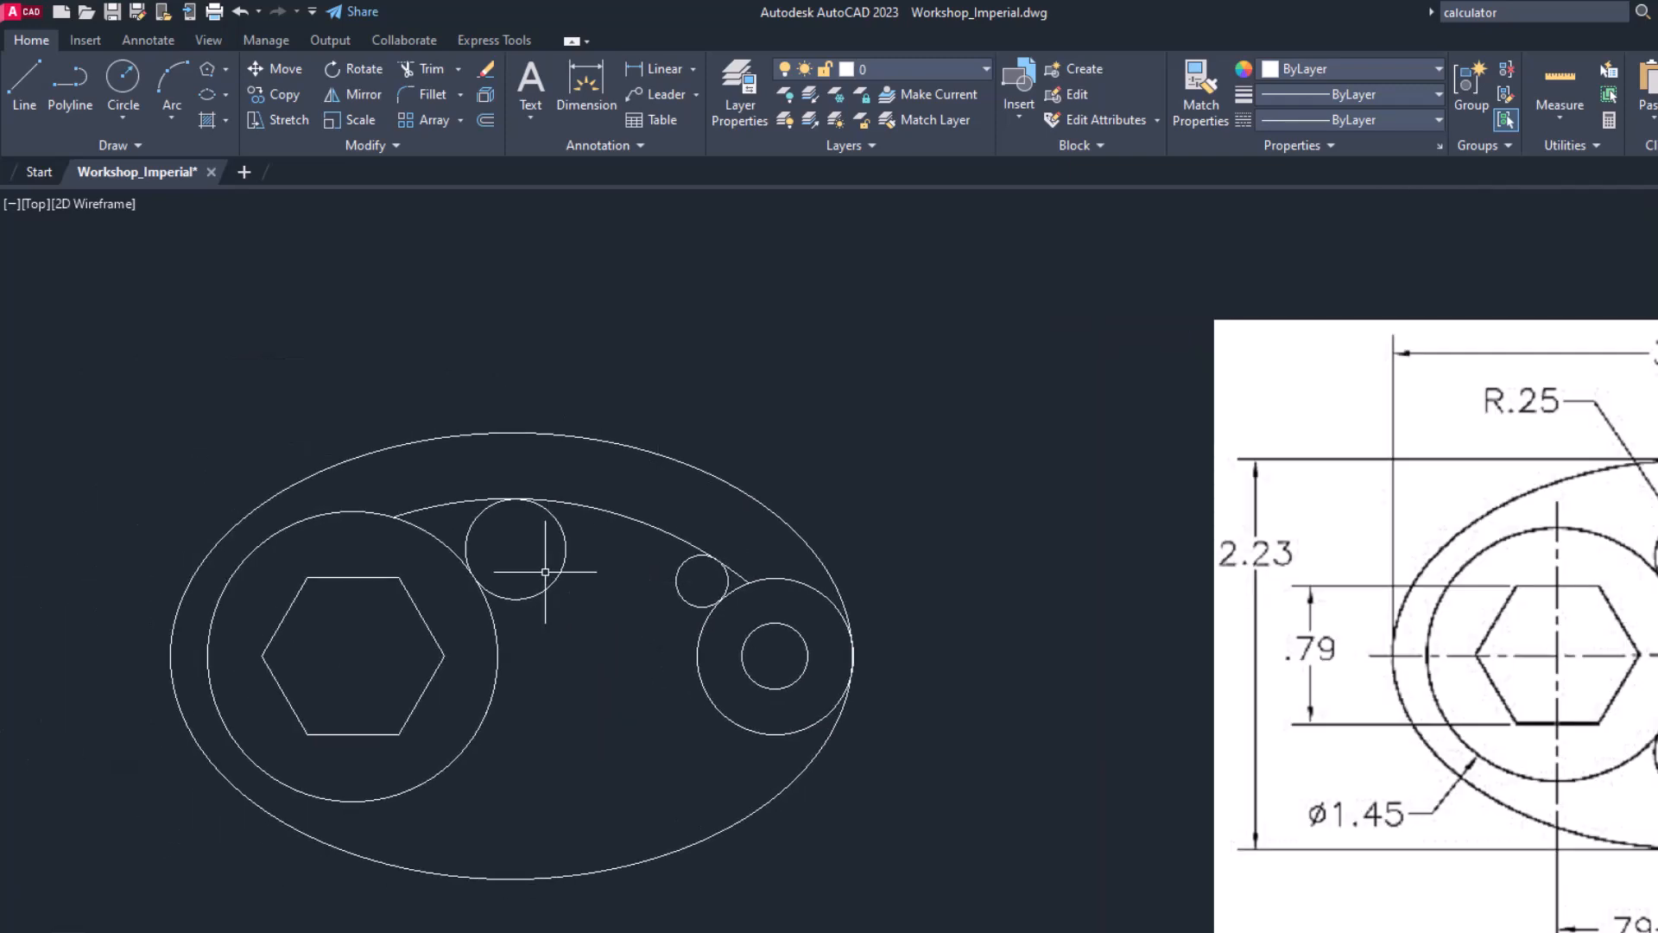
click(433, 69)
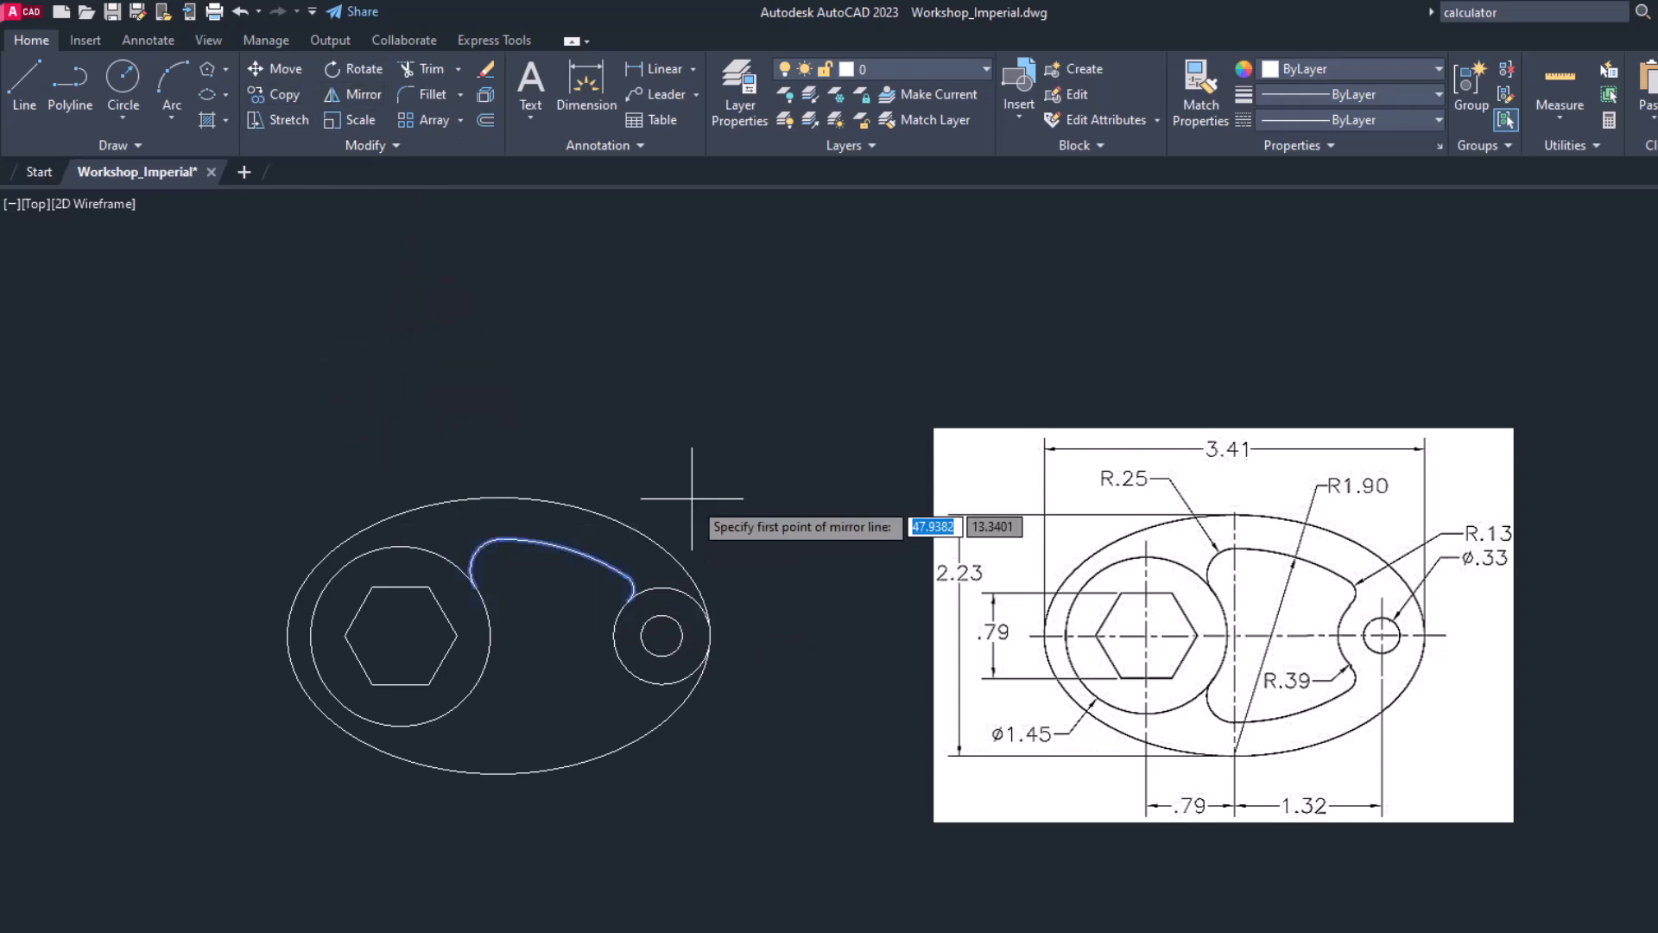
Step: Mirror the upper slot edge about the horizontal axis, keeping it, and trim the right circle's arc
click(401, 635)
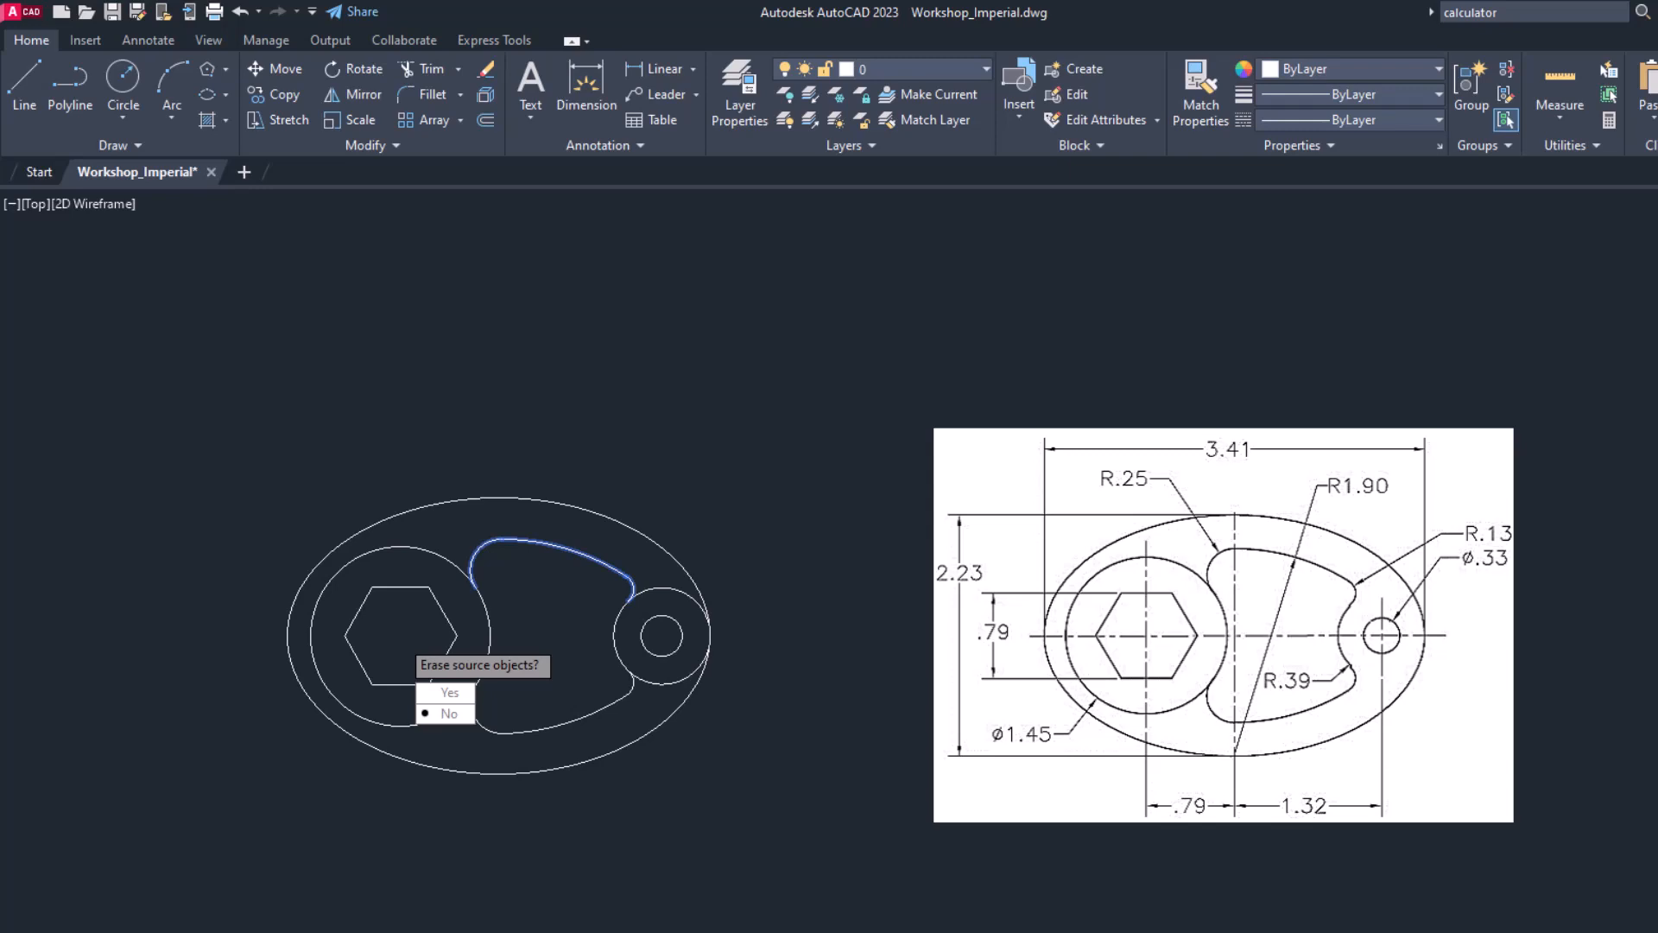
click(449, 692)
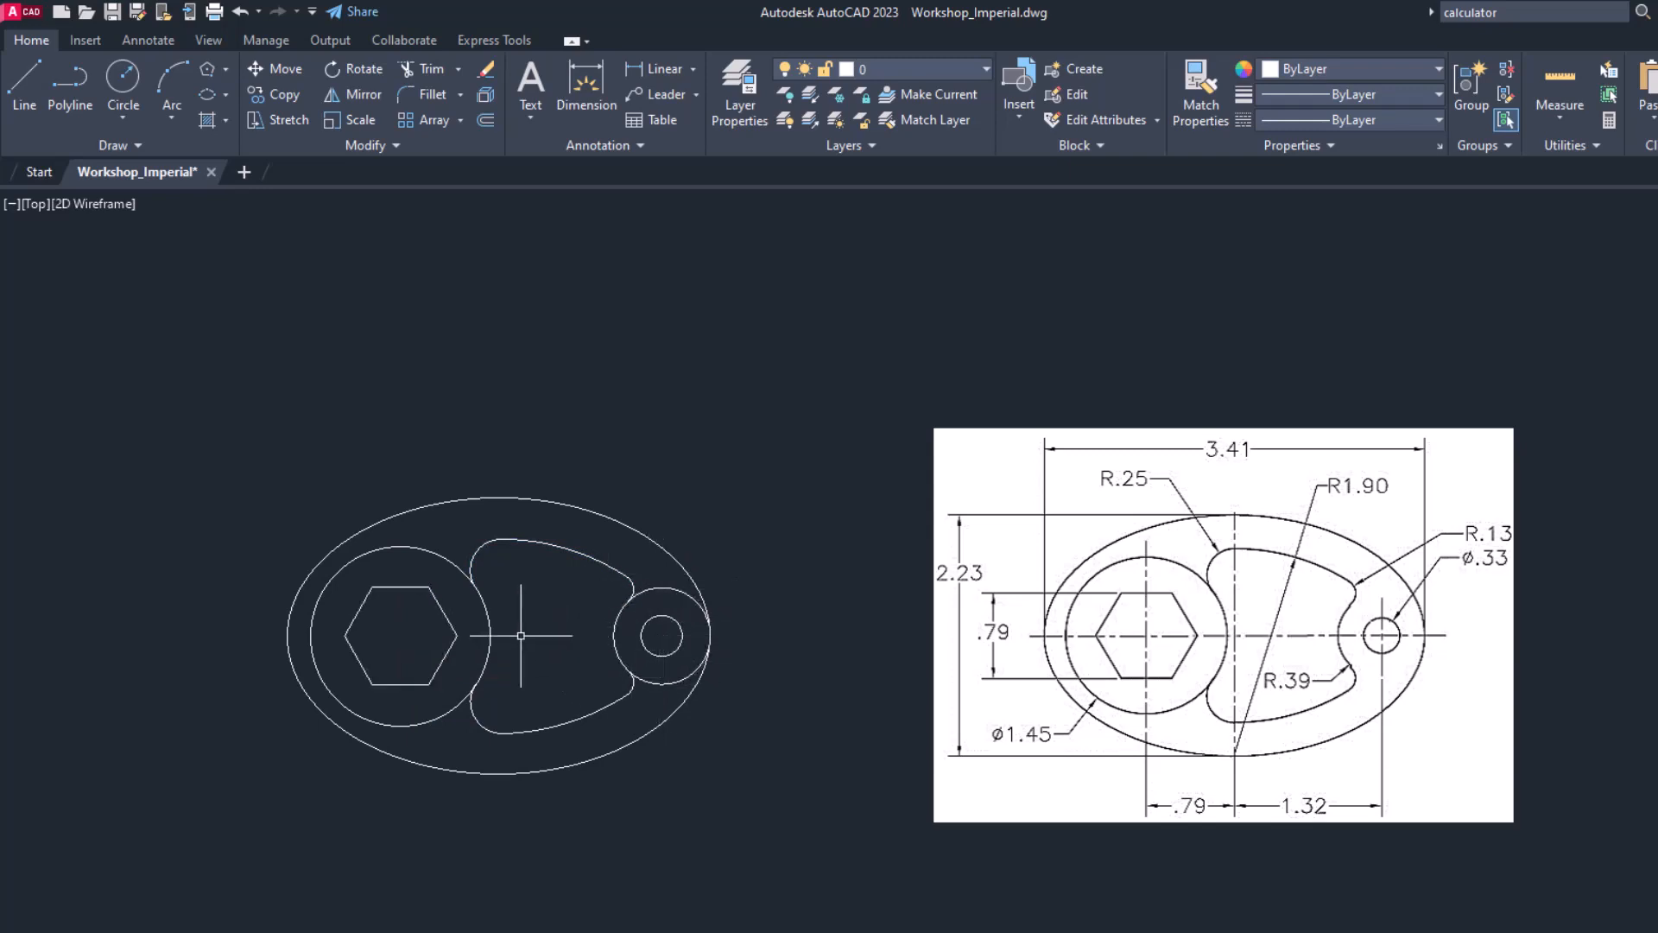
text(t)
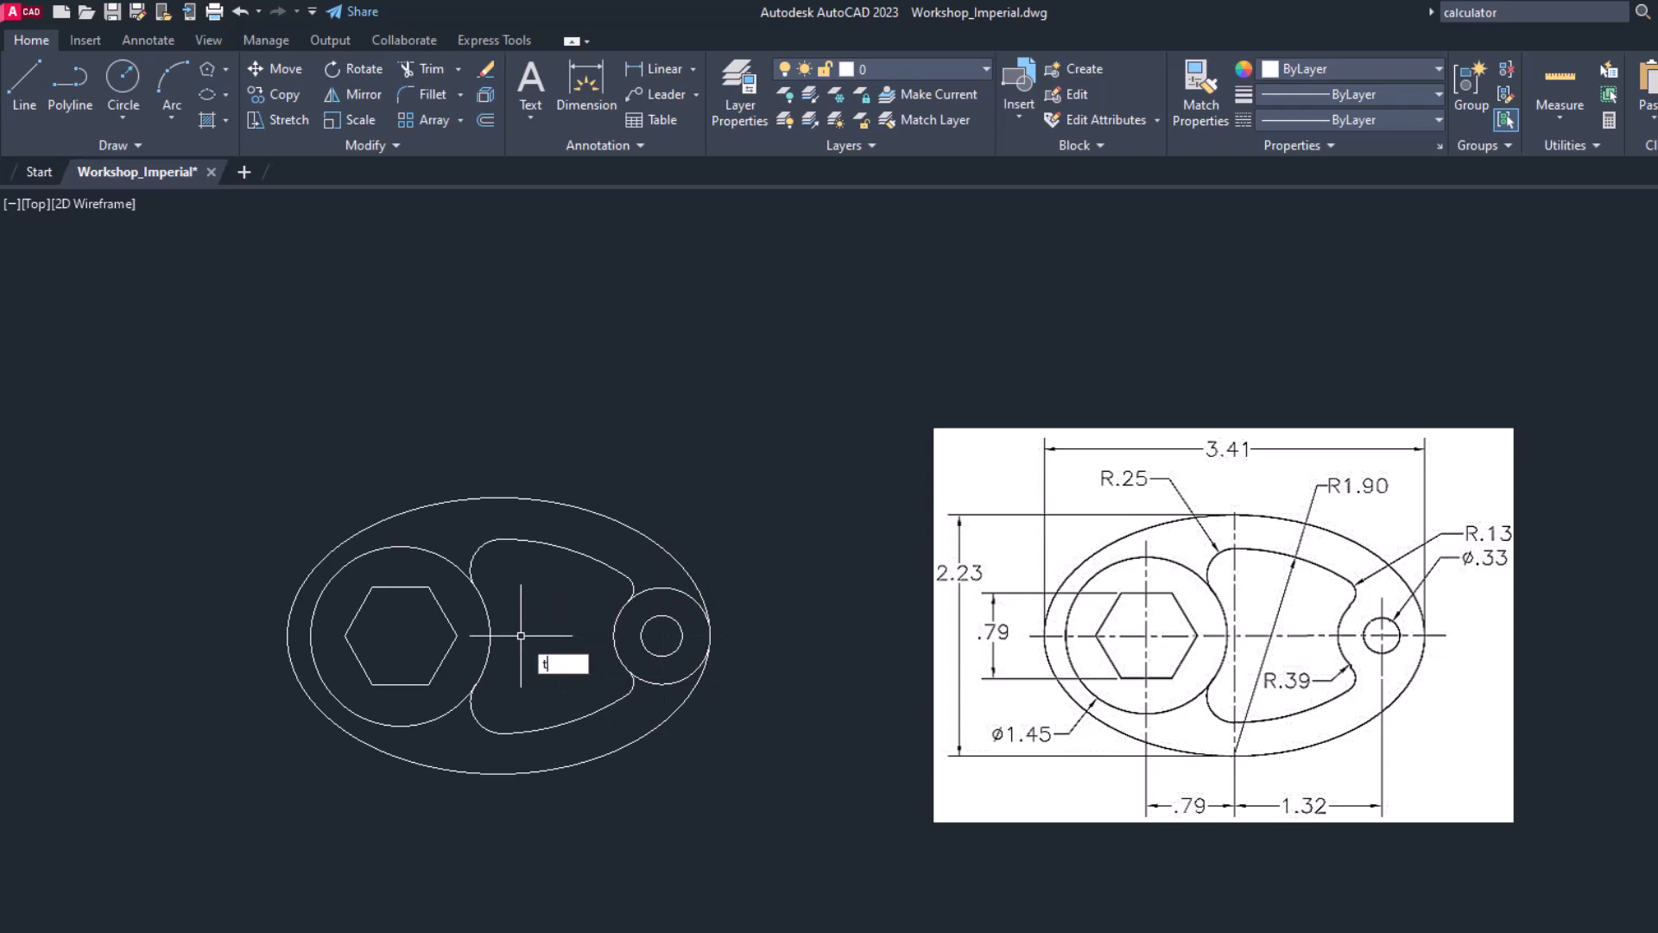
mouse_move(685, 592)
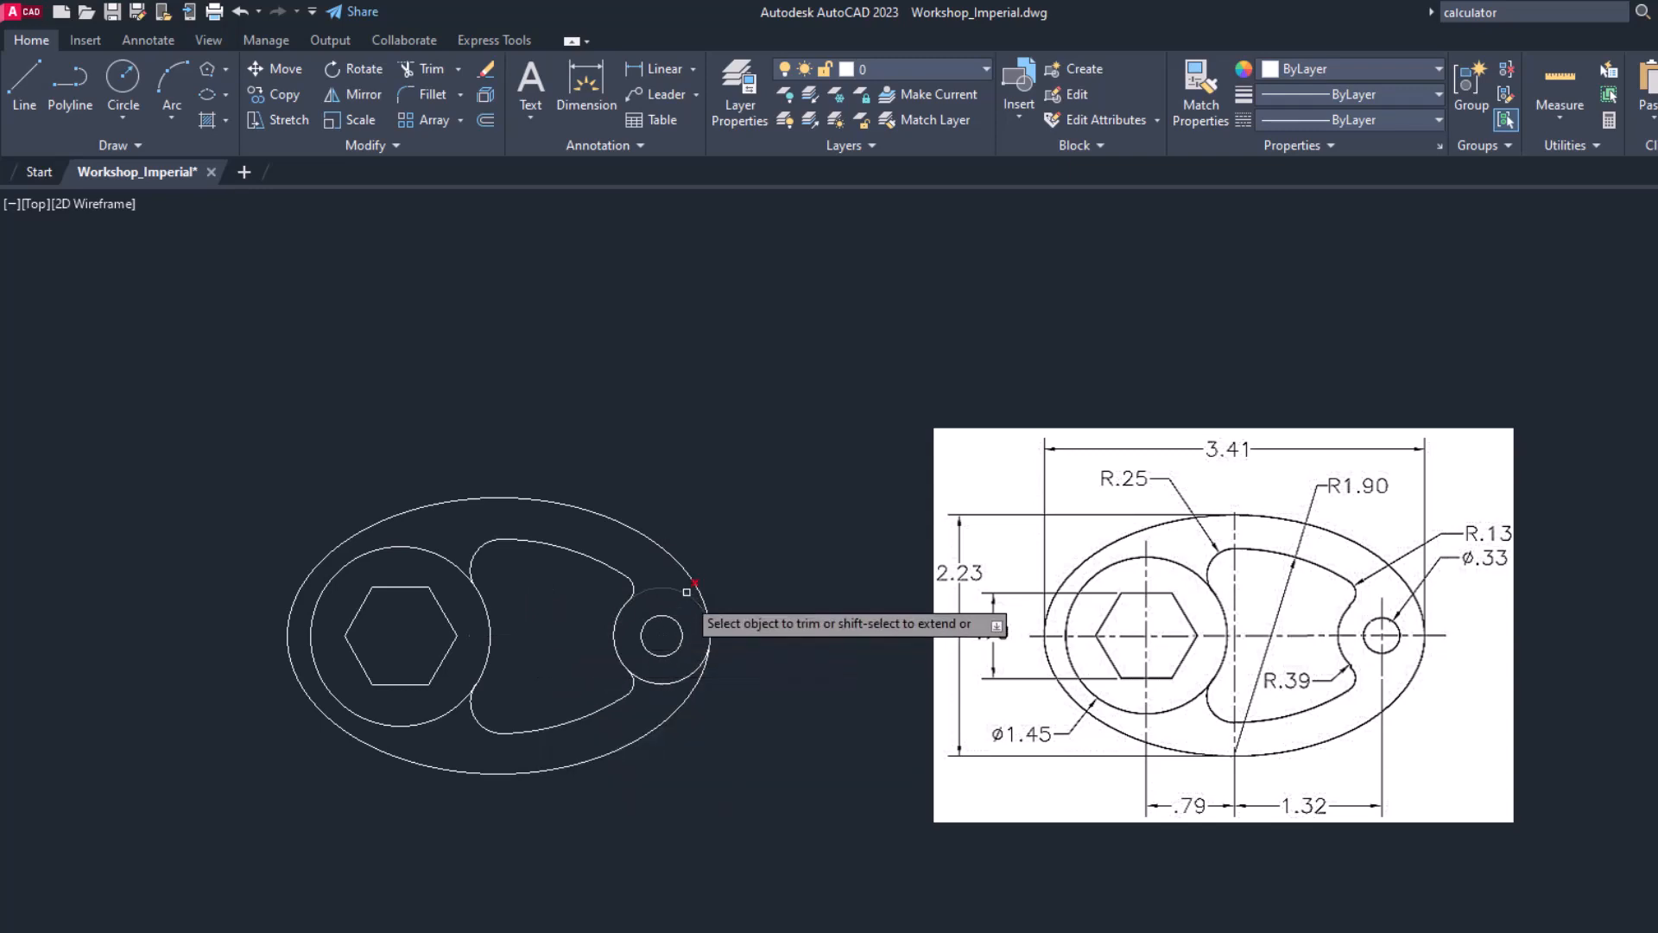
click(685, 593)
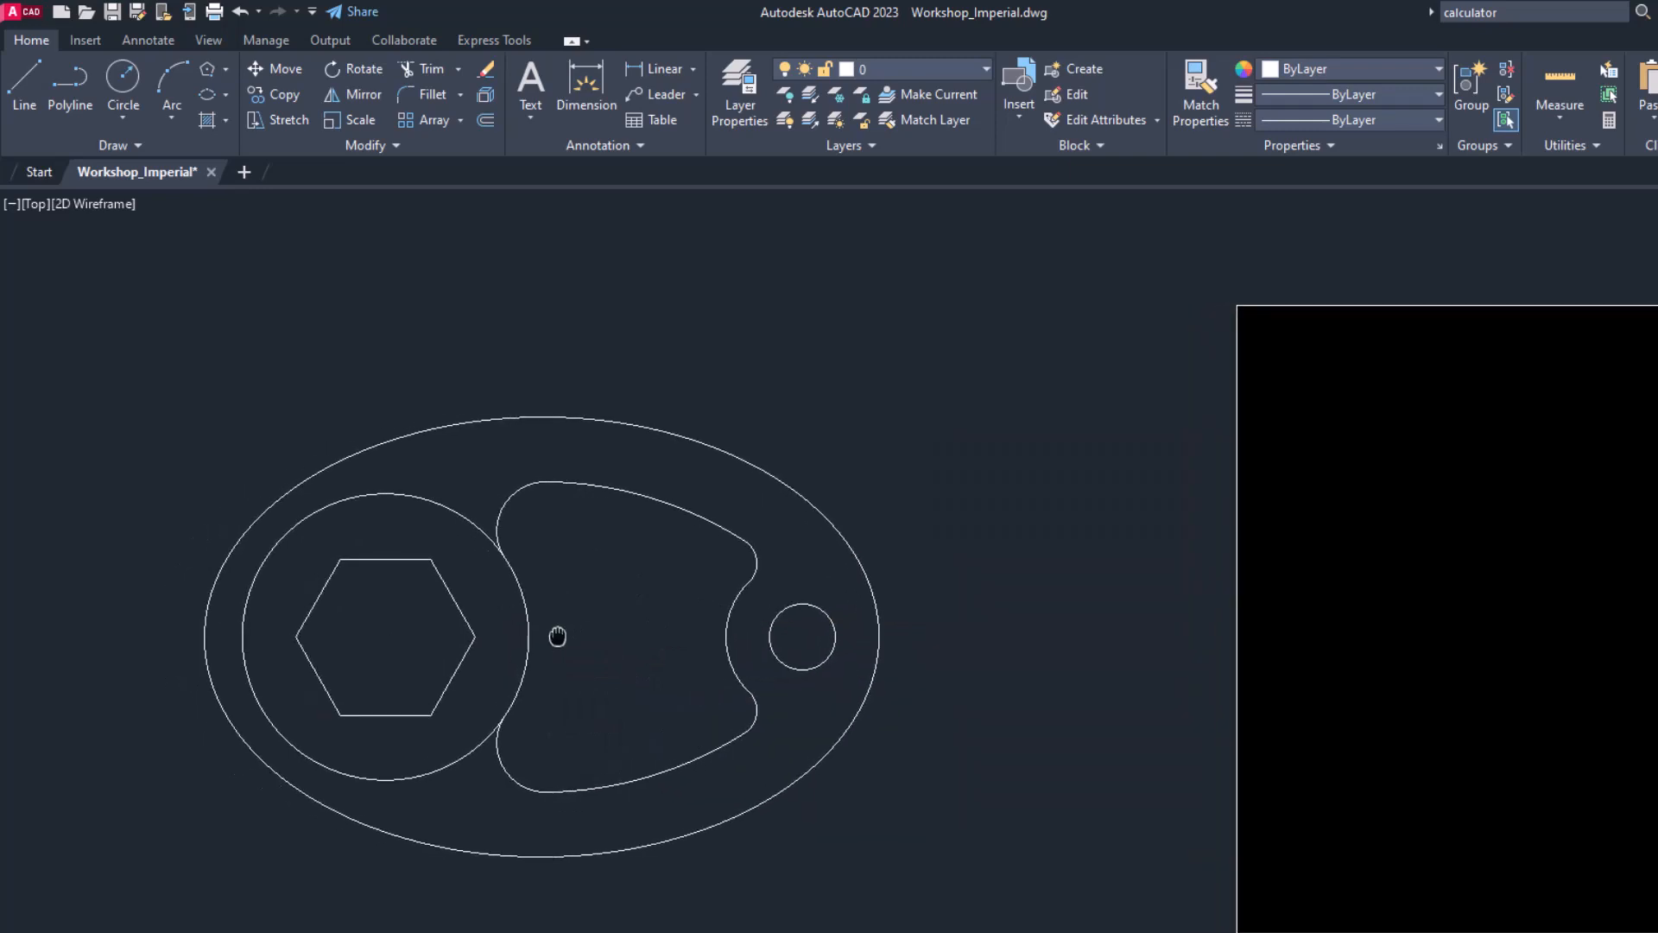
Step: Make Center Line the current layer from the Layers dropdown
click(984, 69)
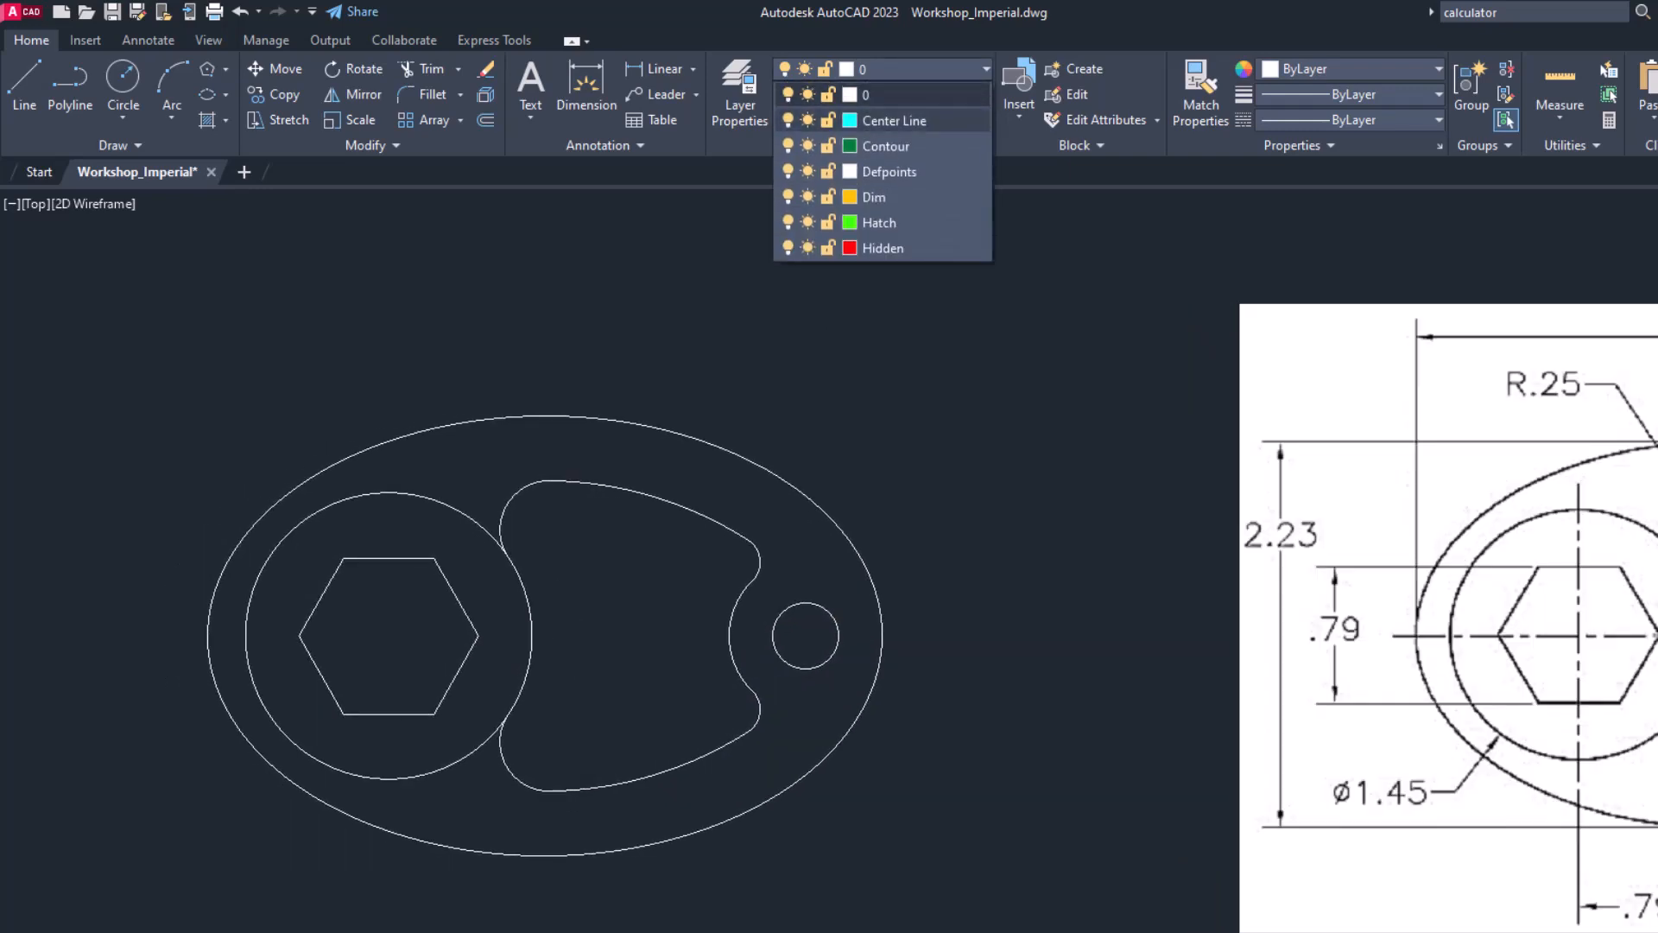
click(893, 119)
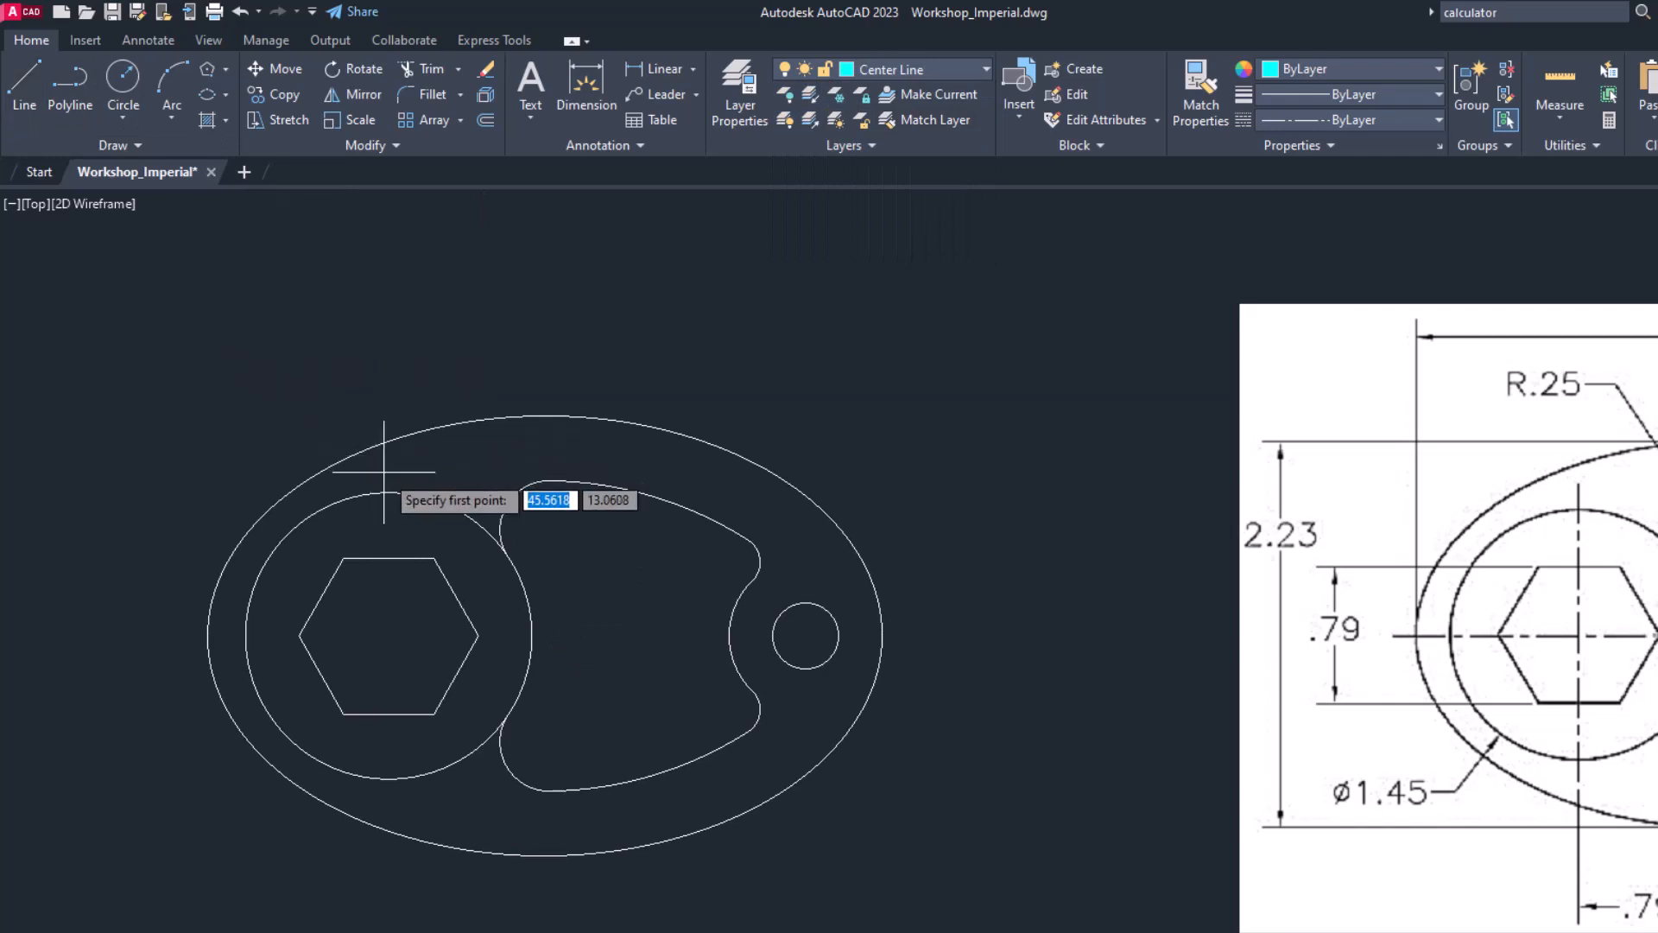
mouse_move(542, 635)
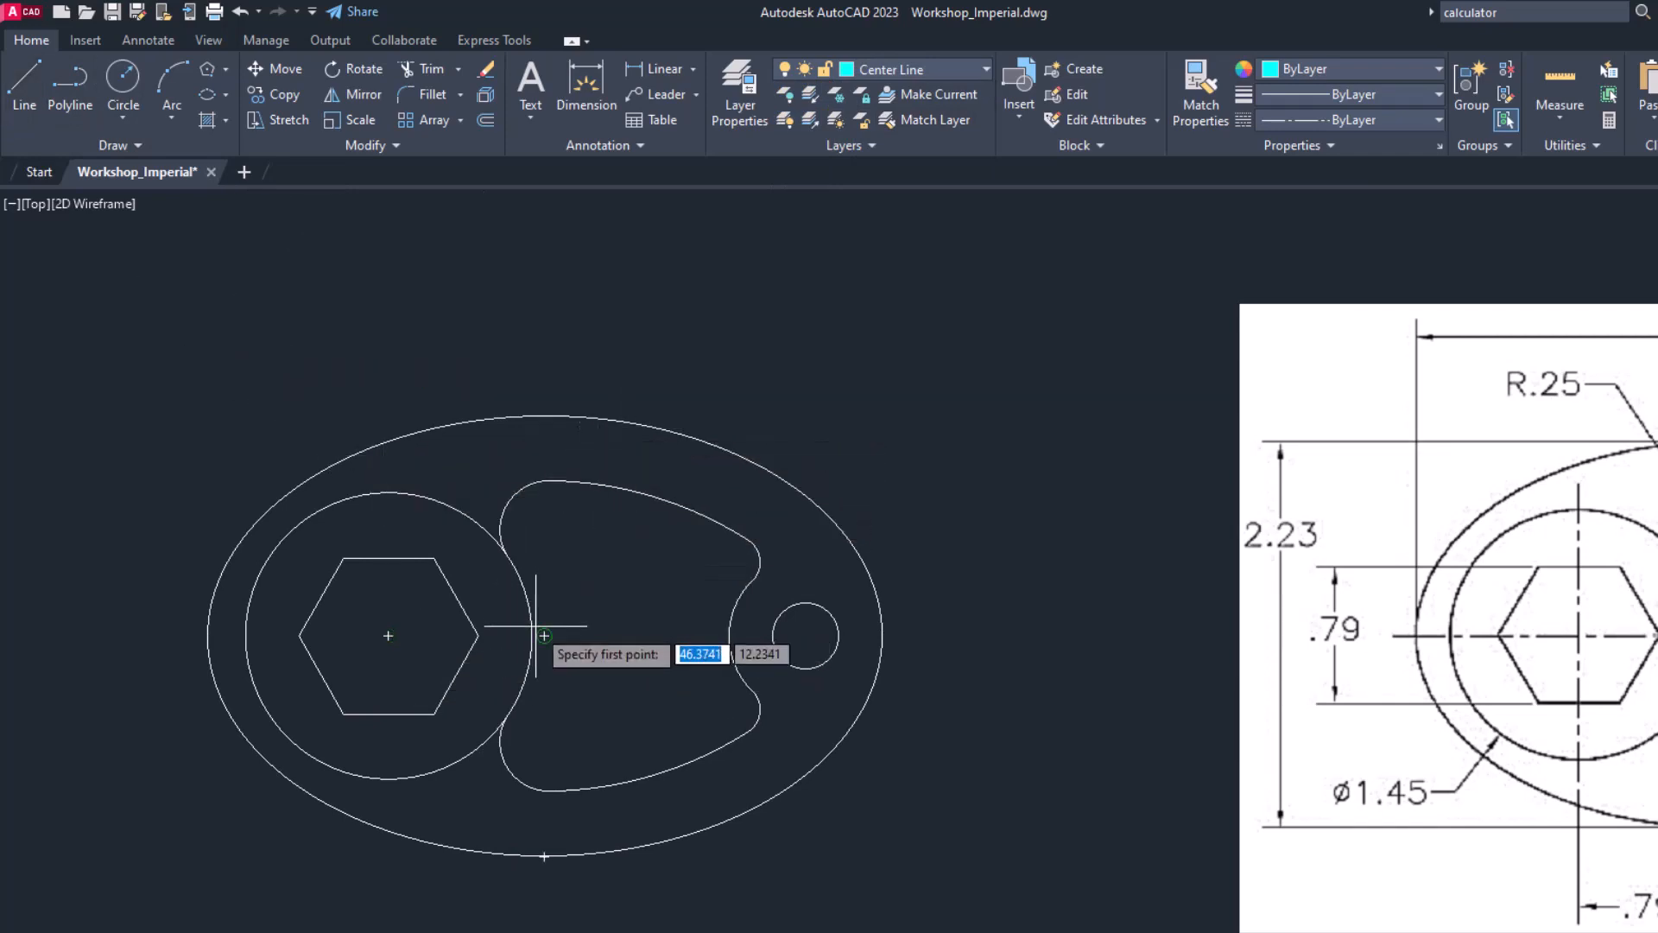